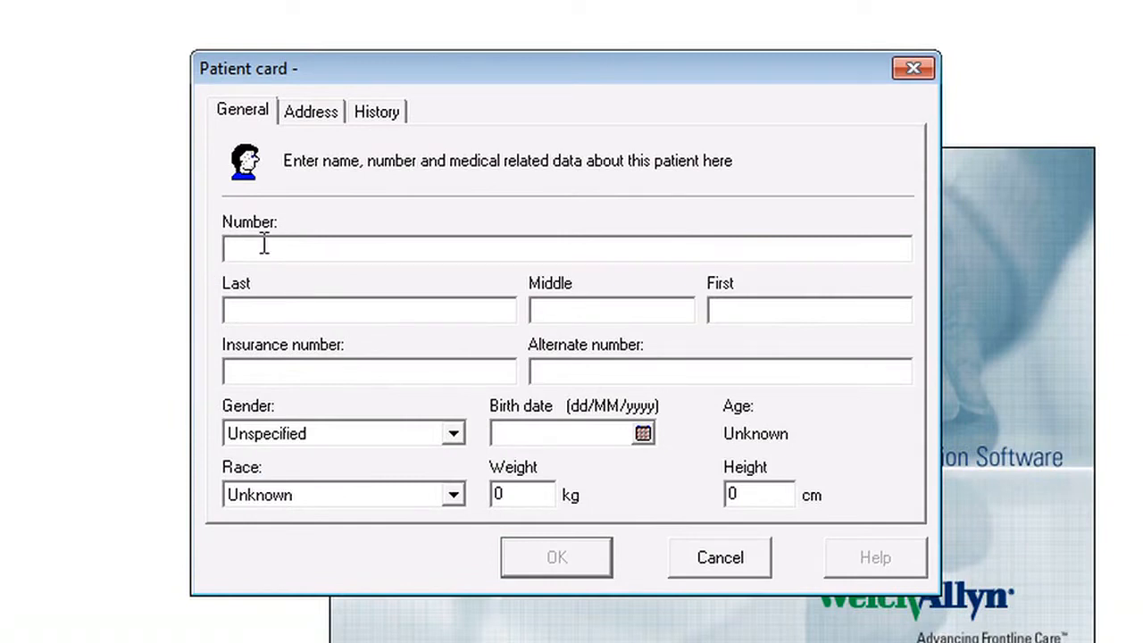
text(7)
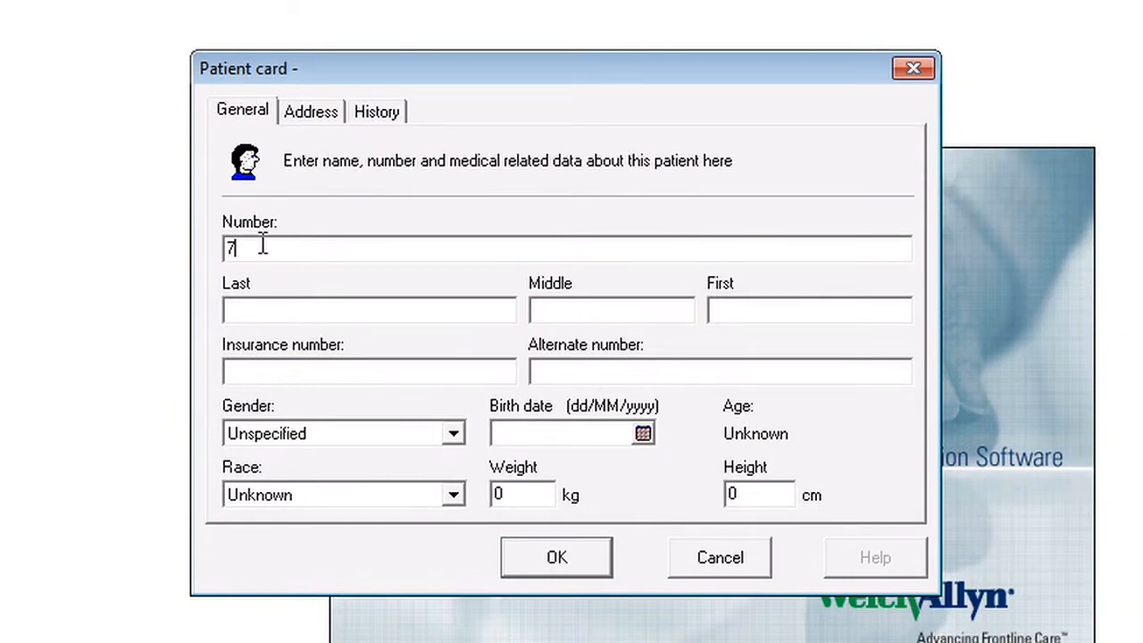
text(7890)
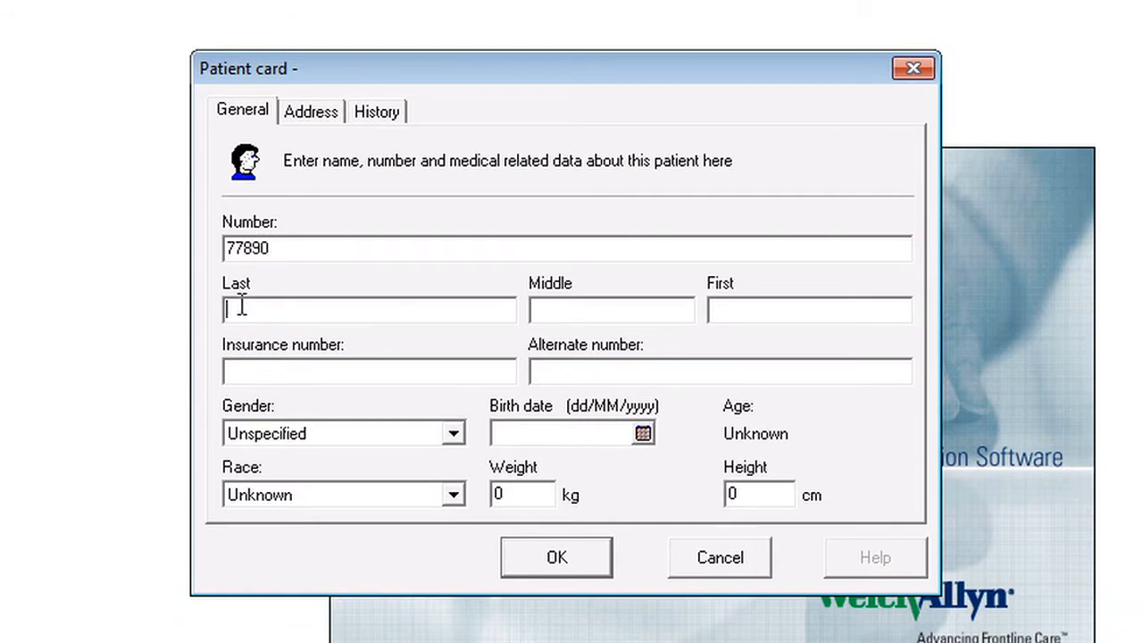
text(robe)
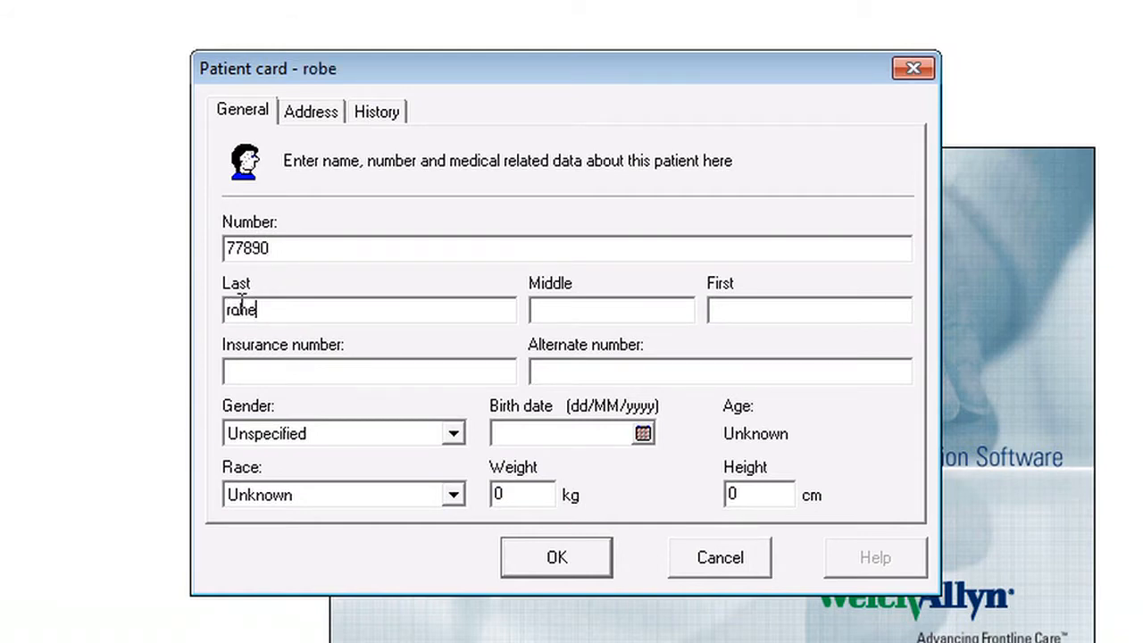
text(rts)
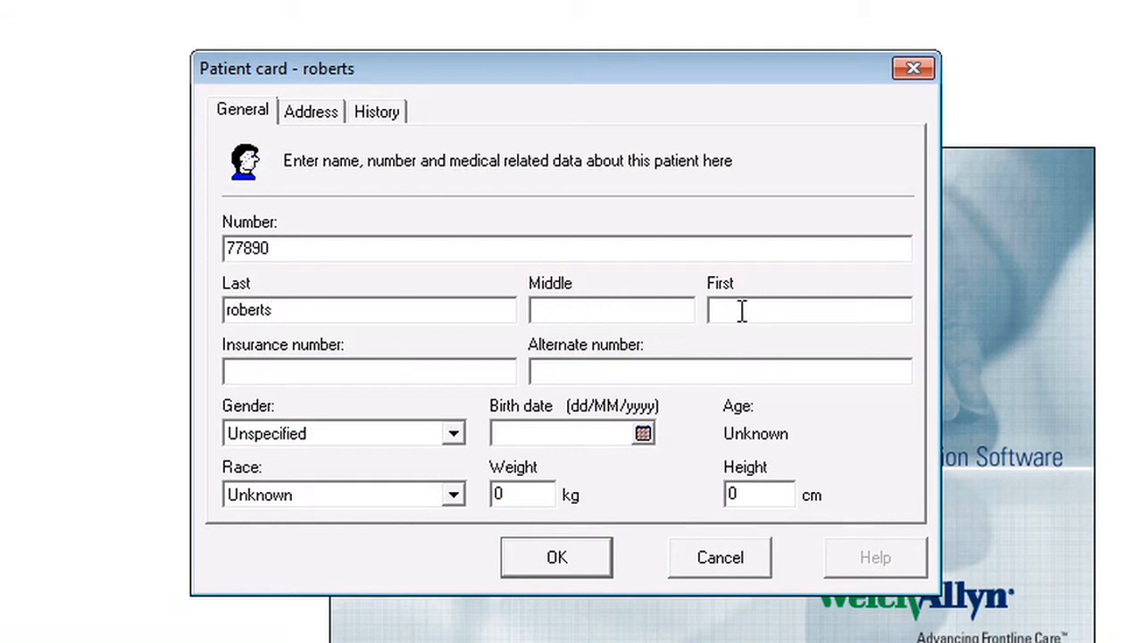
text(jim)
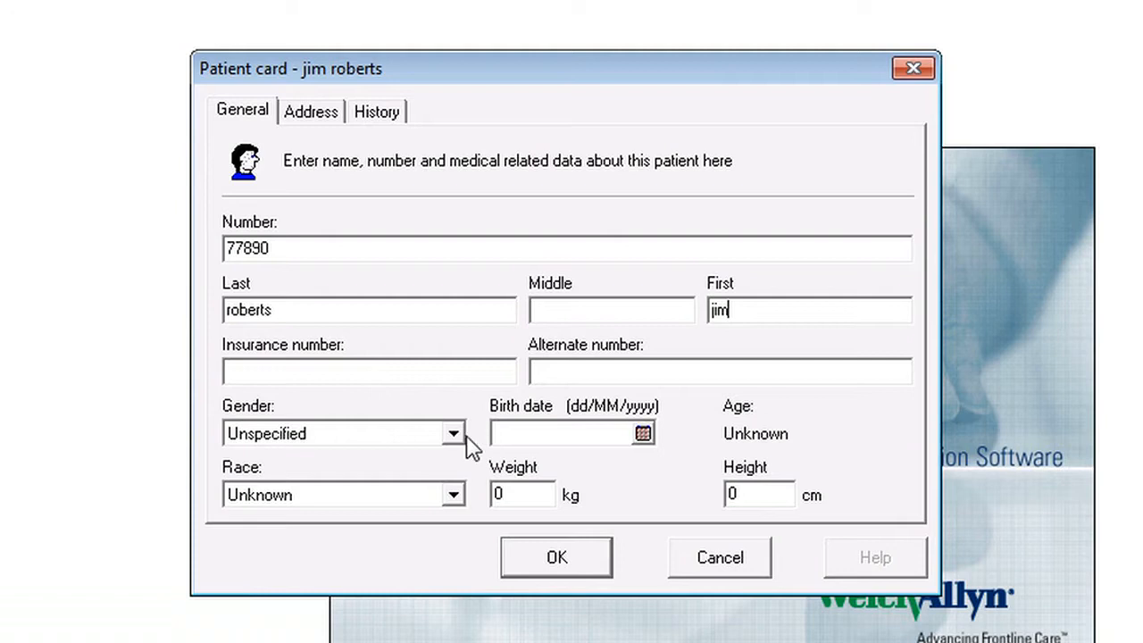
click(453, 433)
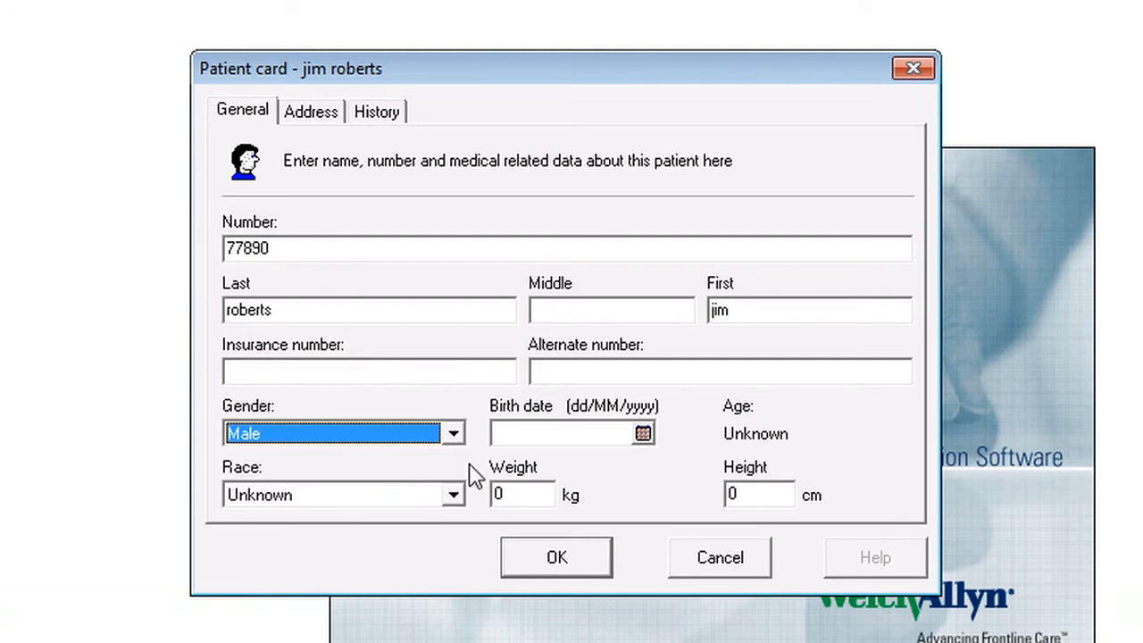
click(563, 433)
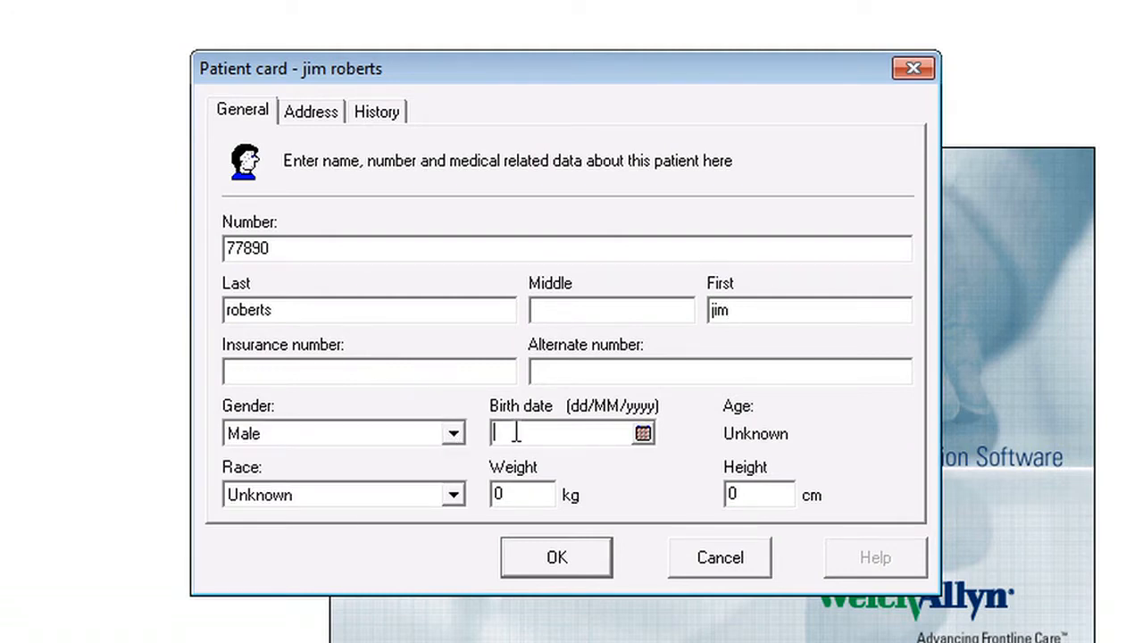
text(27)
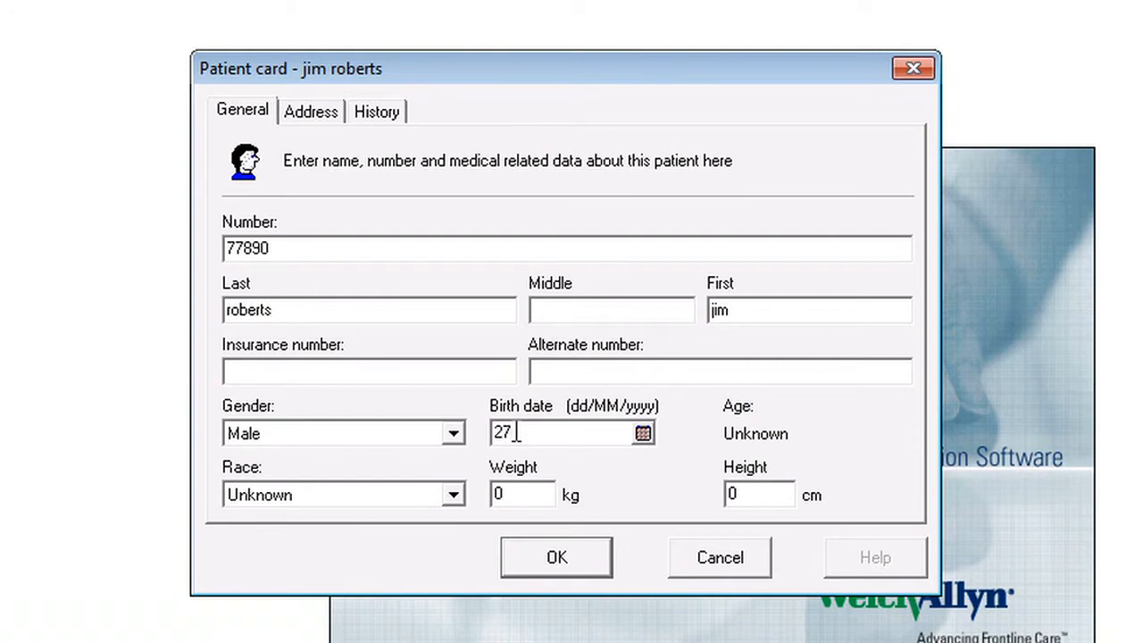
text(12)
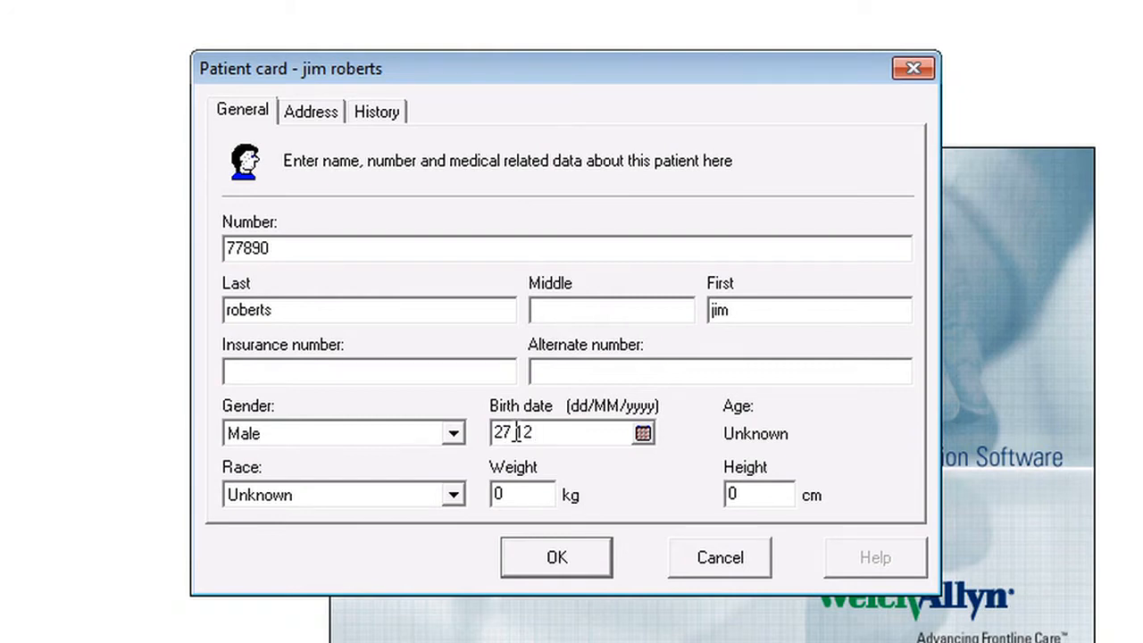
text(83)
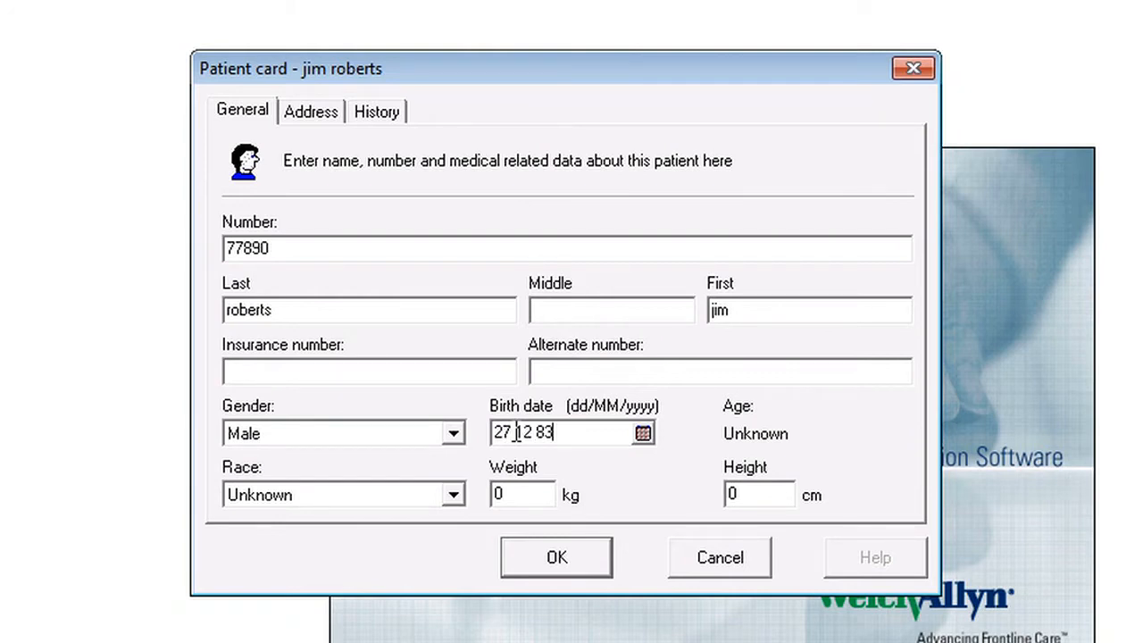
Step: Set race Caucasian, weight 75 kg and height 190 cm, then save the patient
click(453, 495)
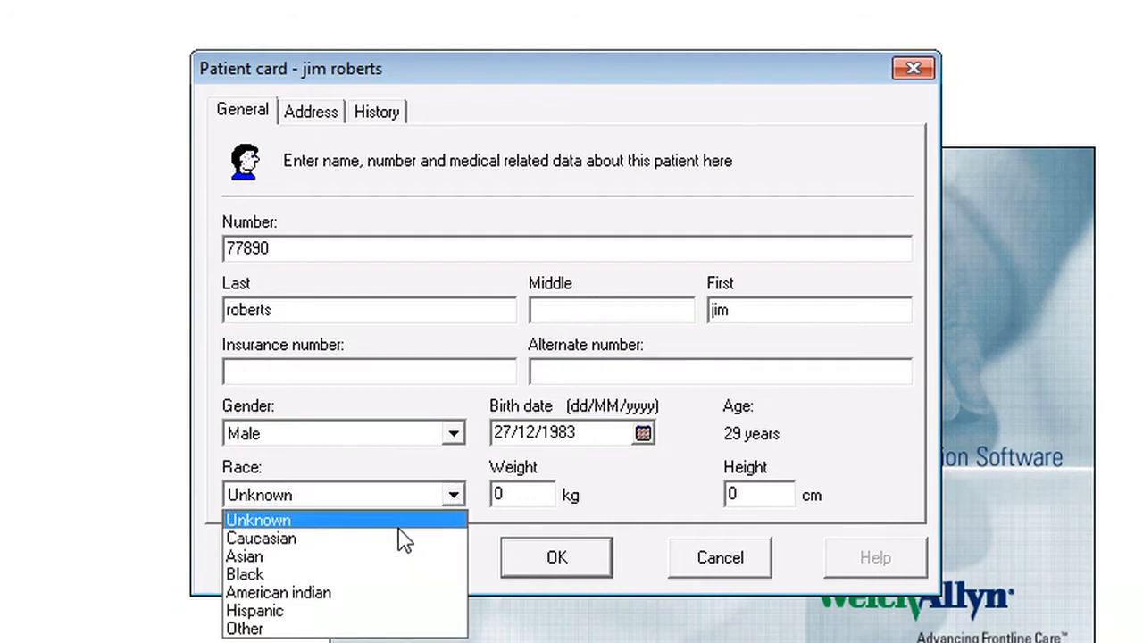
click(260, 538)
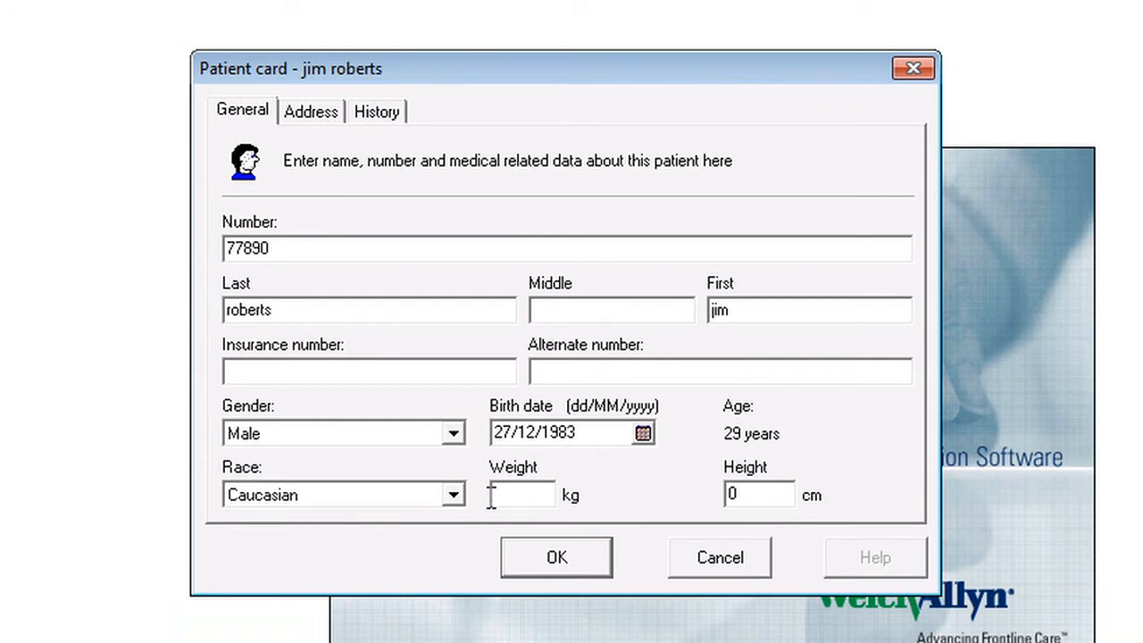
text(75)
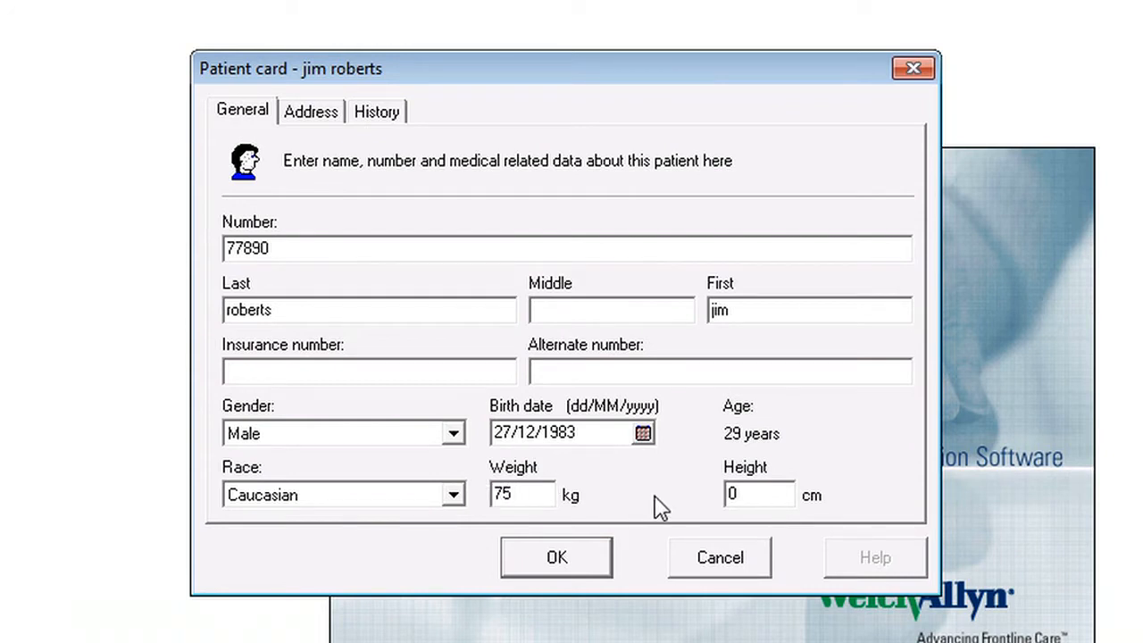
click(758, 494)
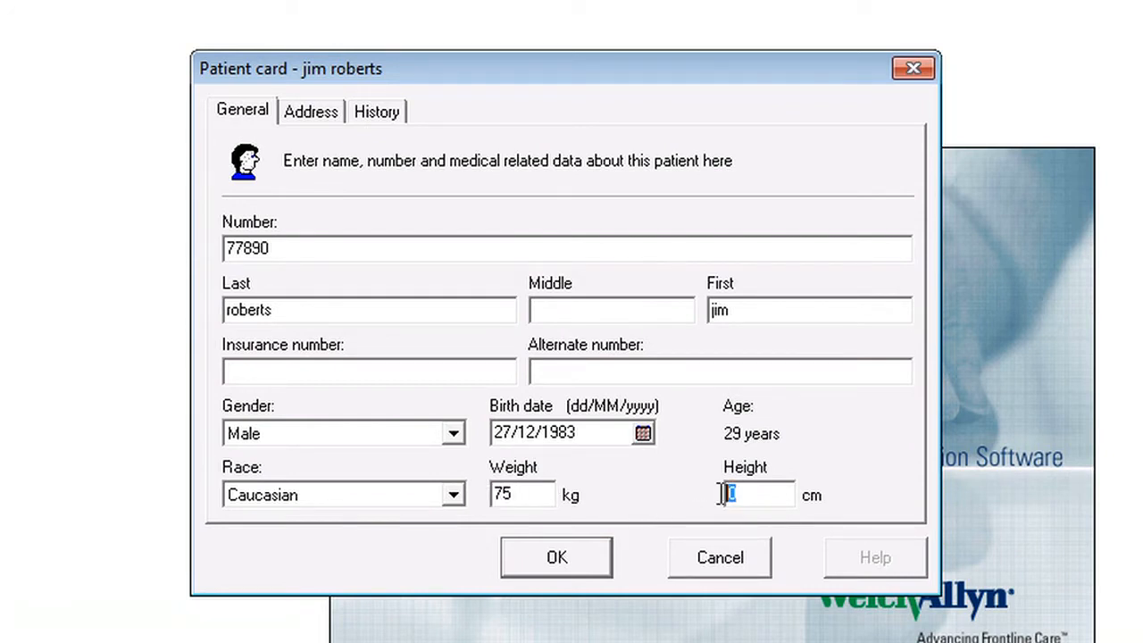
text(1)
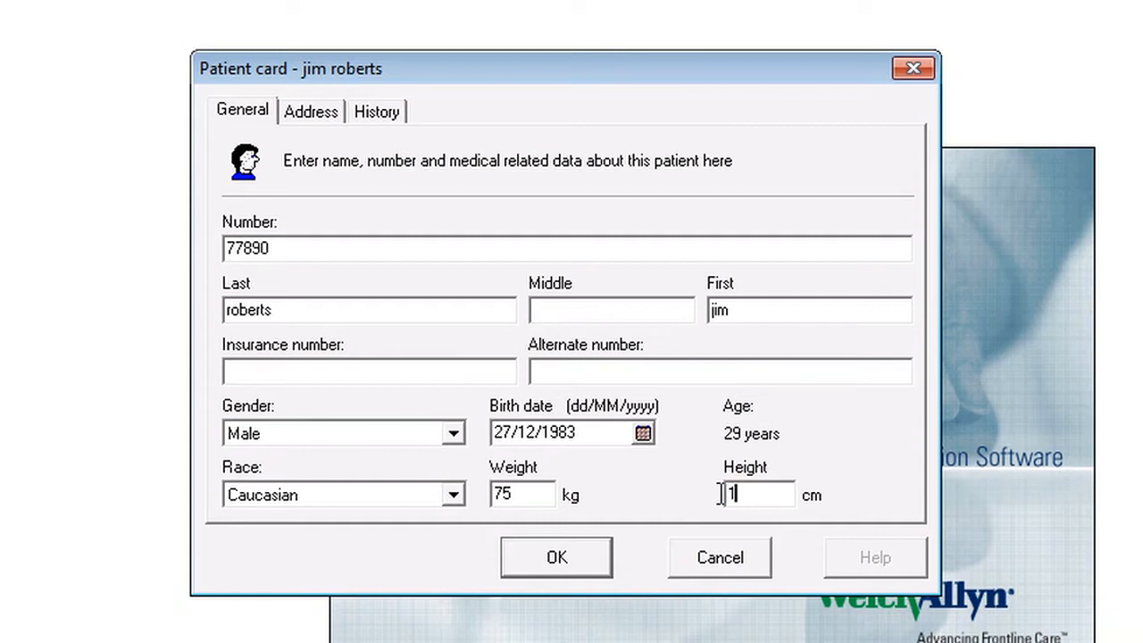
text(90)
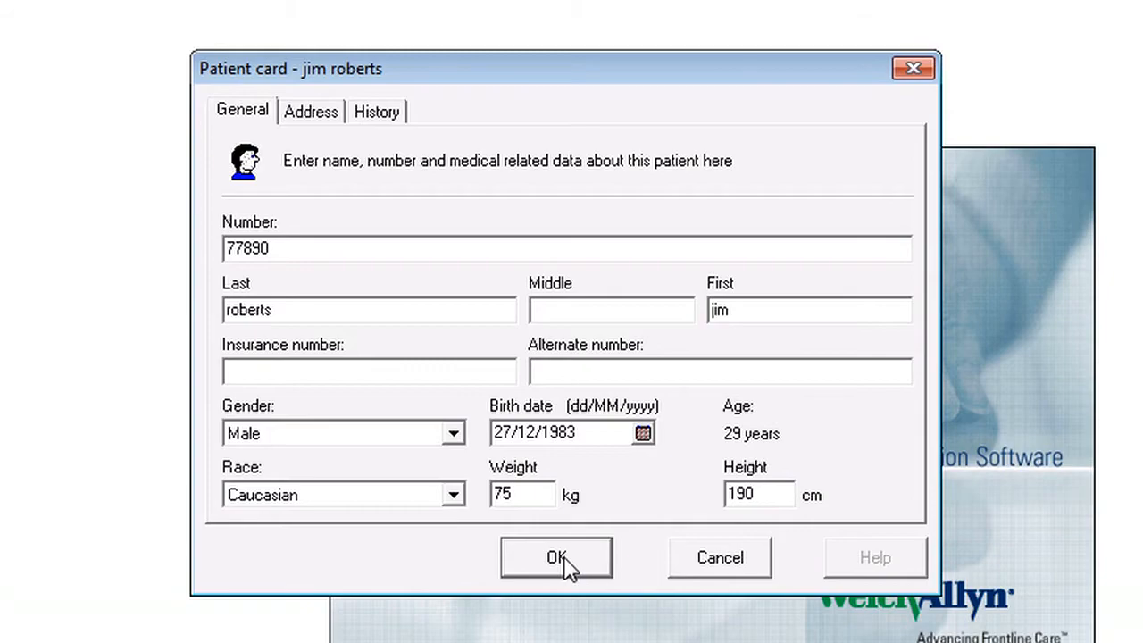
click(556, 558)
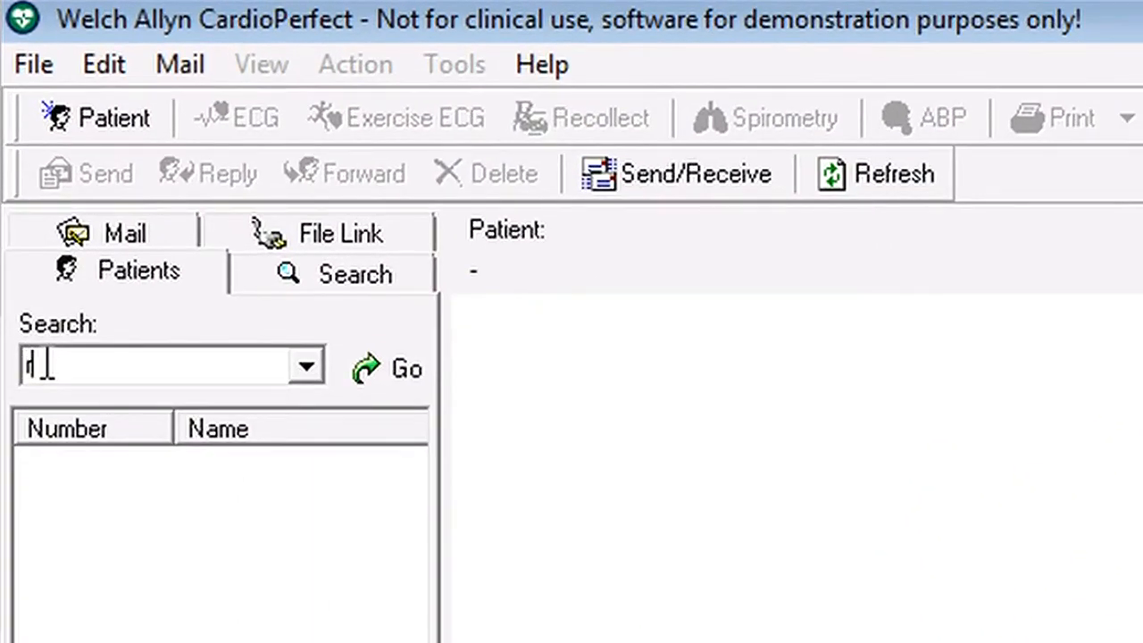
text(robert)
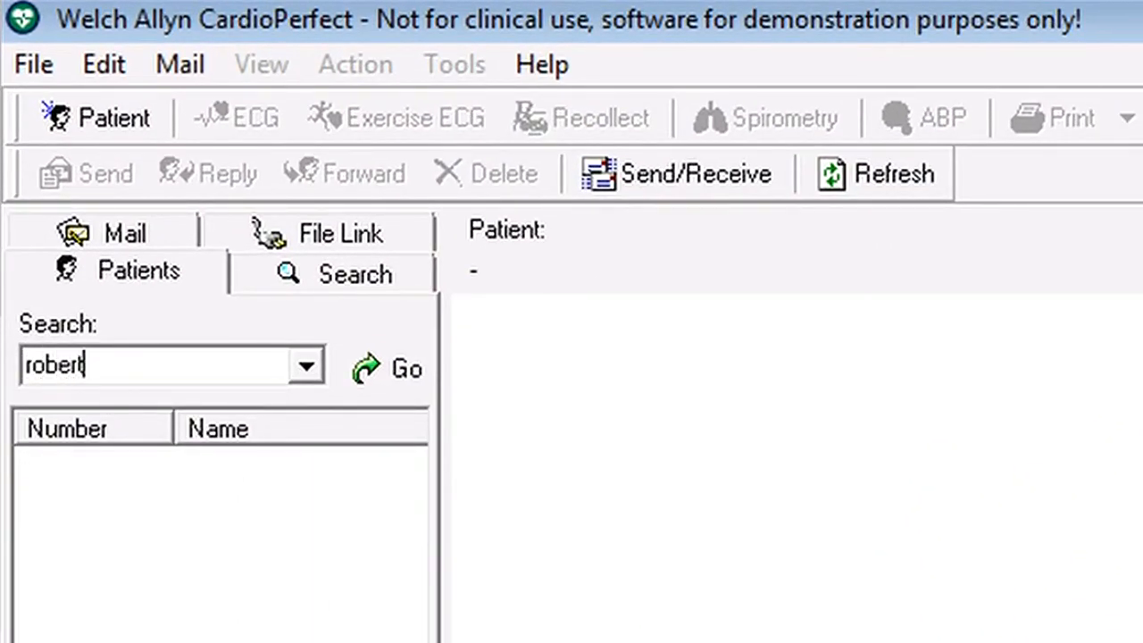
text(s)
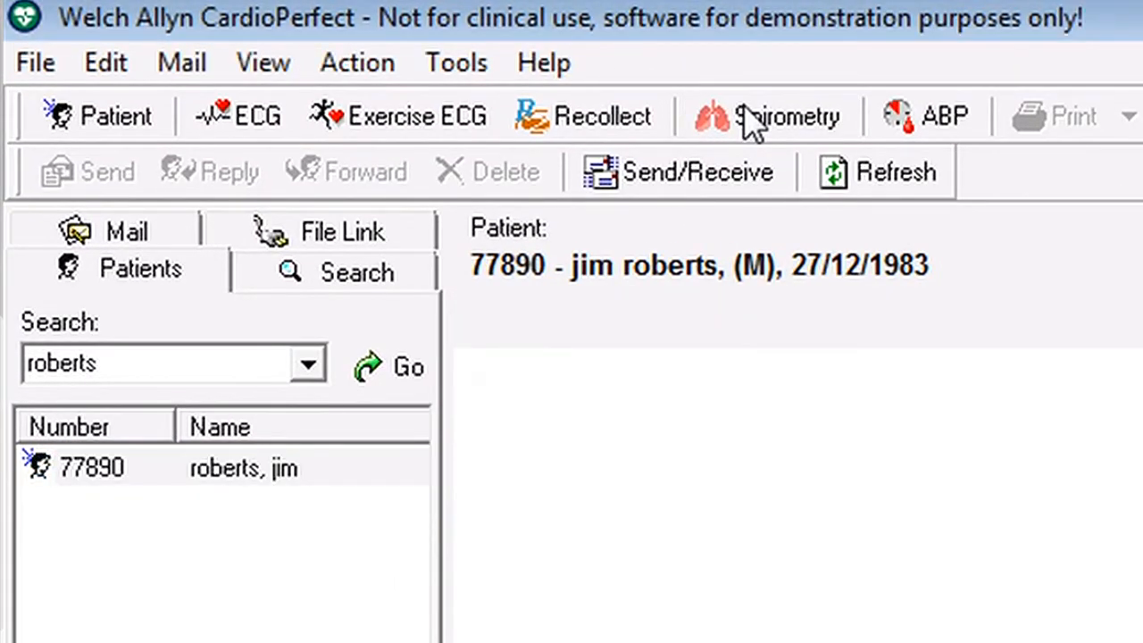
click(786, 115)
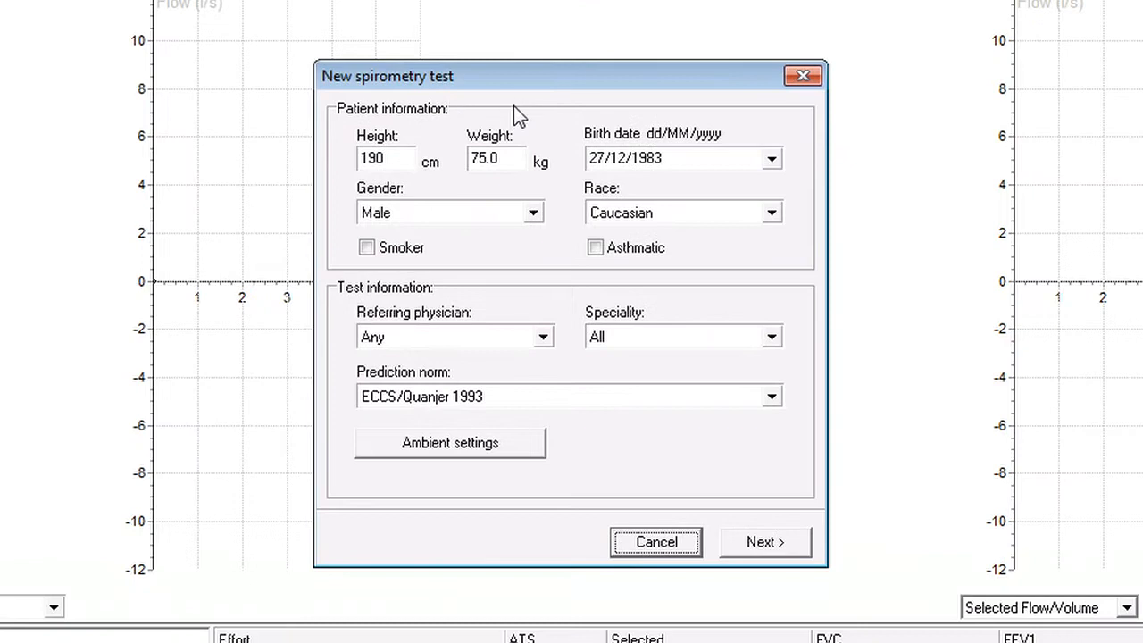
mouse_move(473, 98)
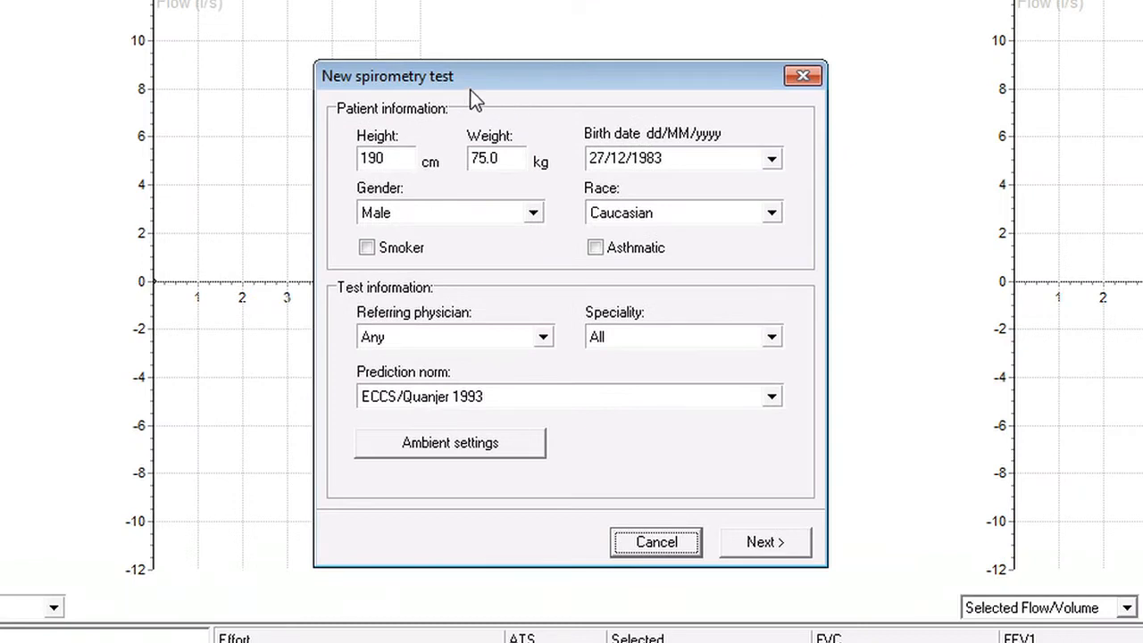
mouse_move(804, 170)
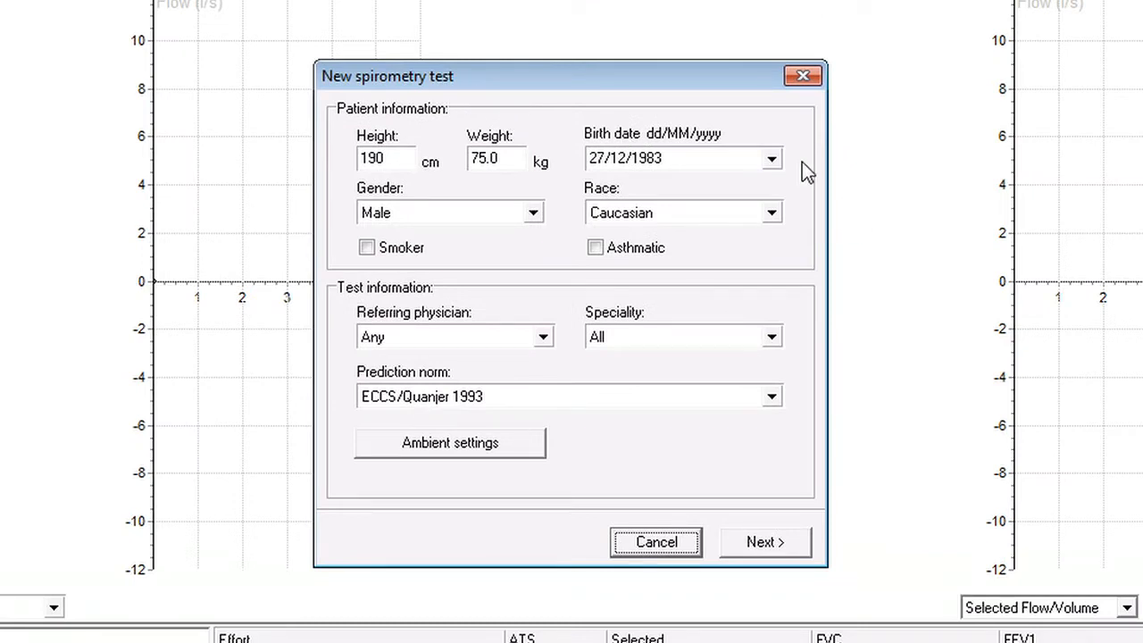
mouse_move(784, 239)
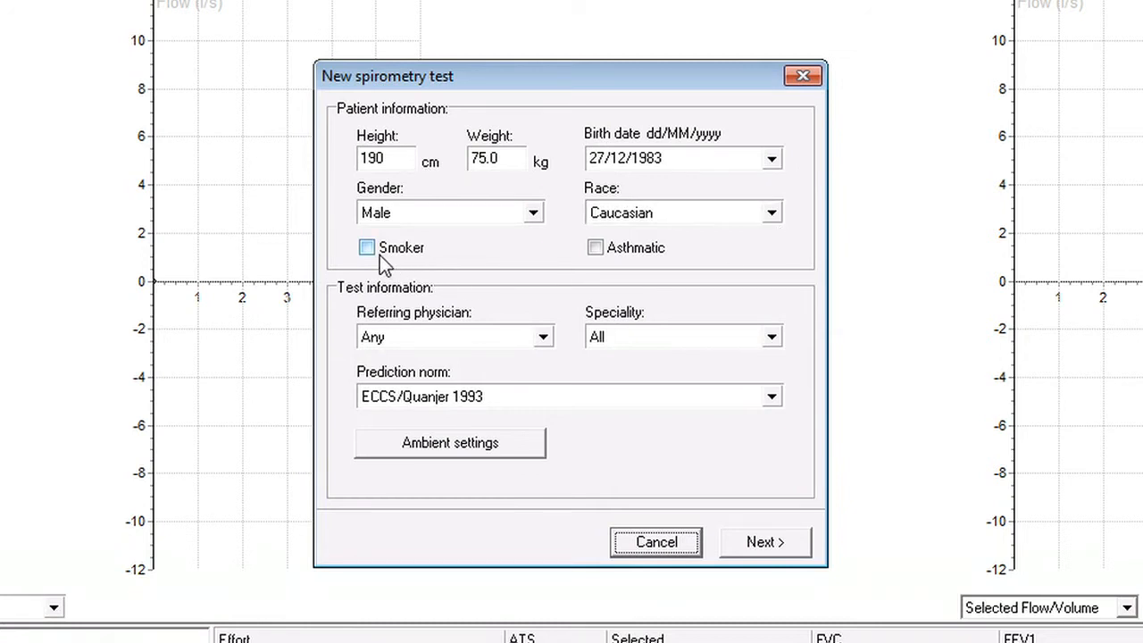
mouse_move(596, 247)
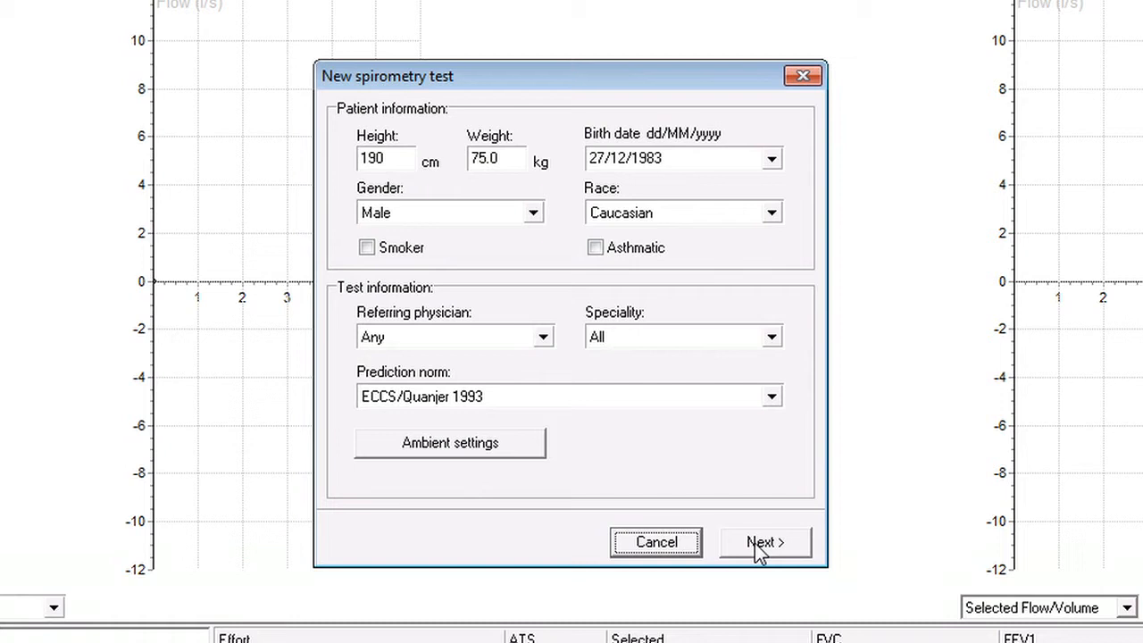
Step: Accept the test details to reach the recording screen with predicted FVC, FEV1 and PEF
click(764, 543)
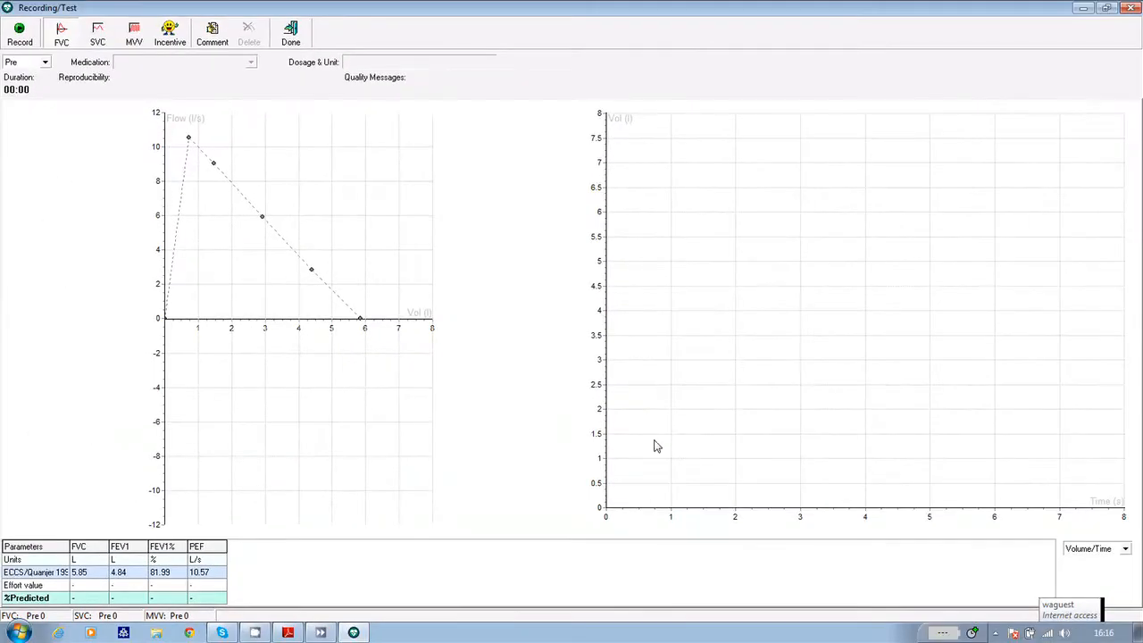
mouse_move(536, 401)
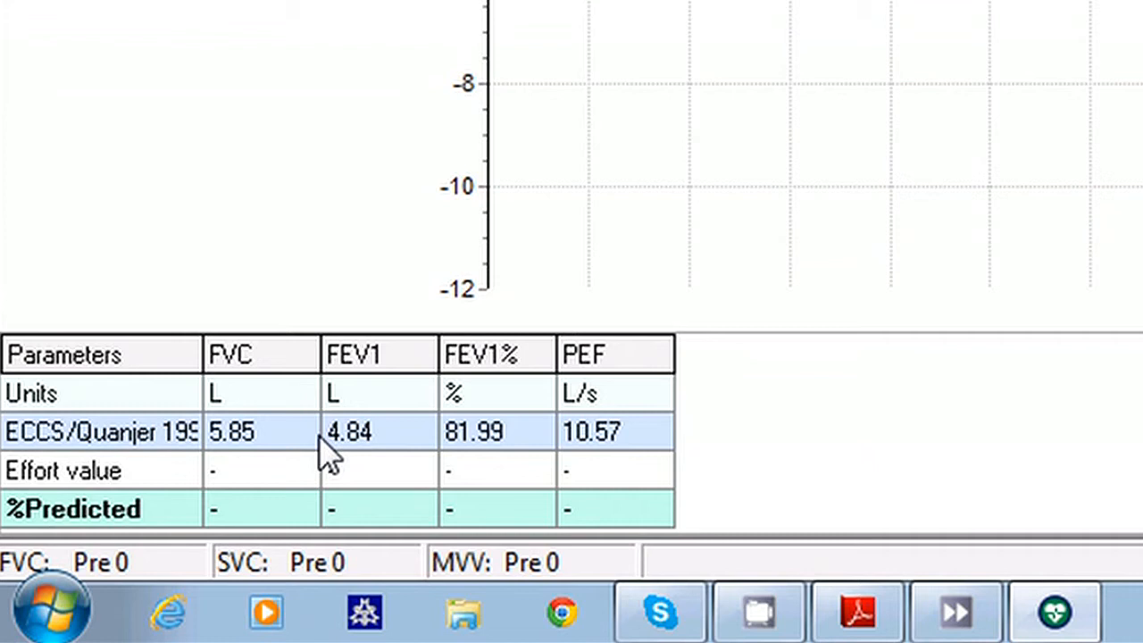
mouse_move(428, 438)
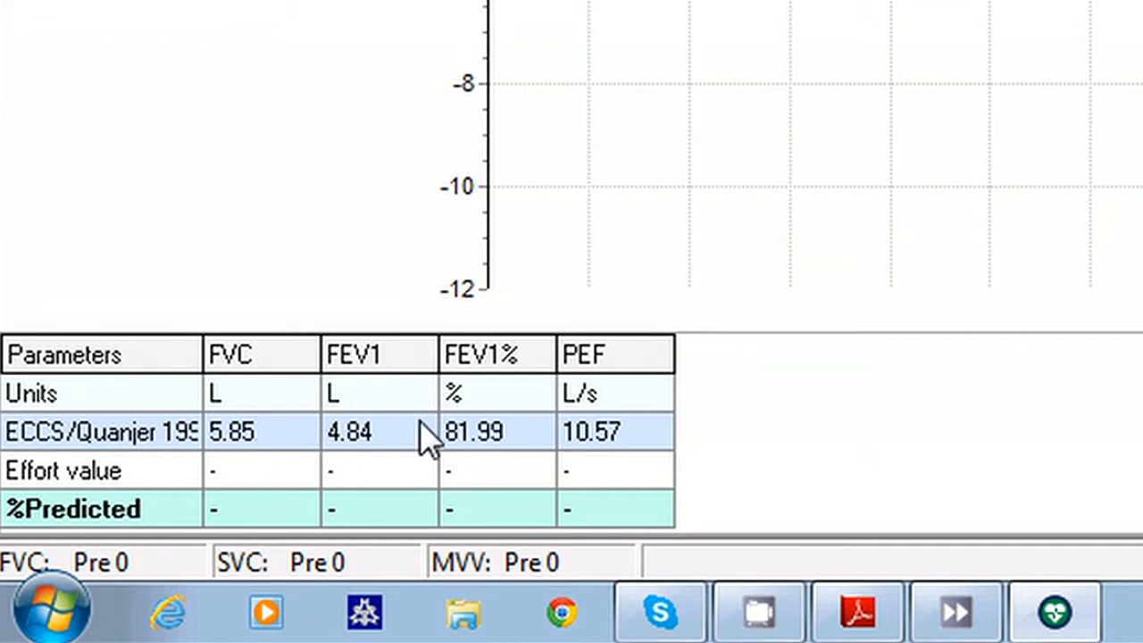
mouse_move(480, 451)
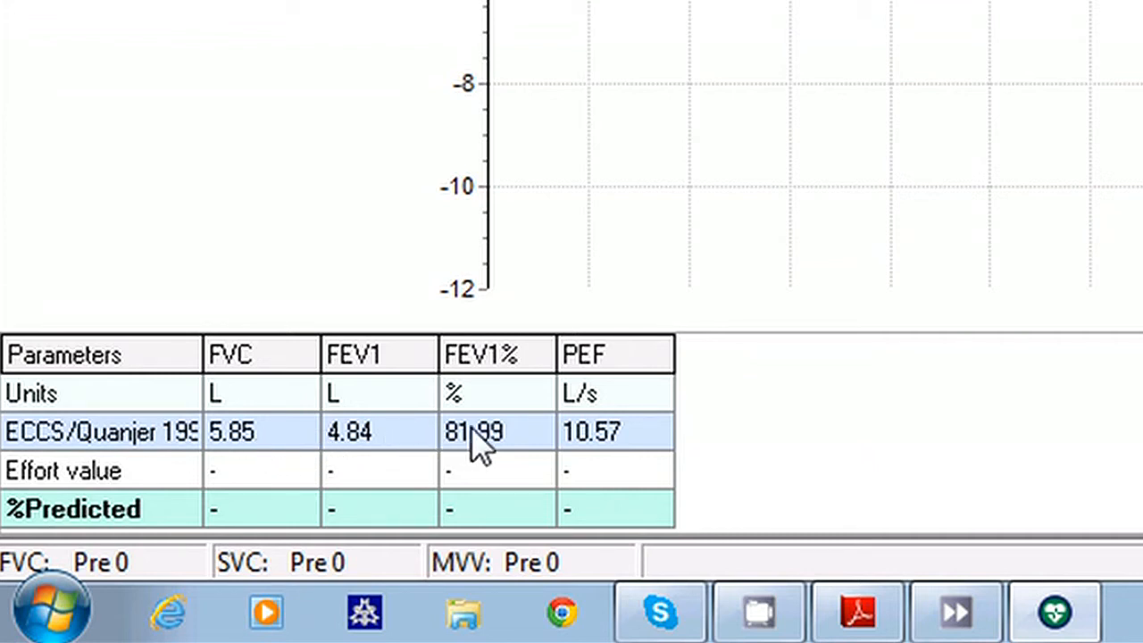
mouse_move(607, 455)
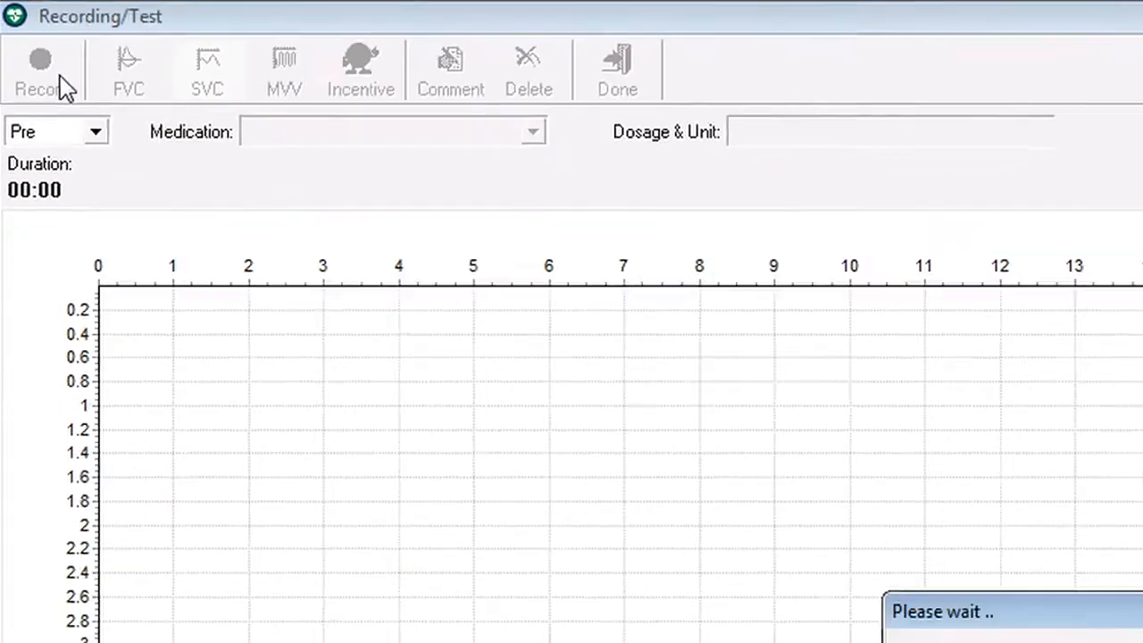
Step: Record the pre-medication SVC effort until the patient's breath is complete
click(40, 70)
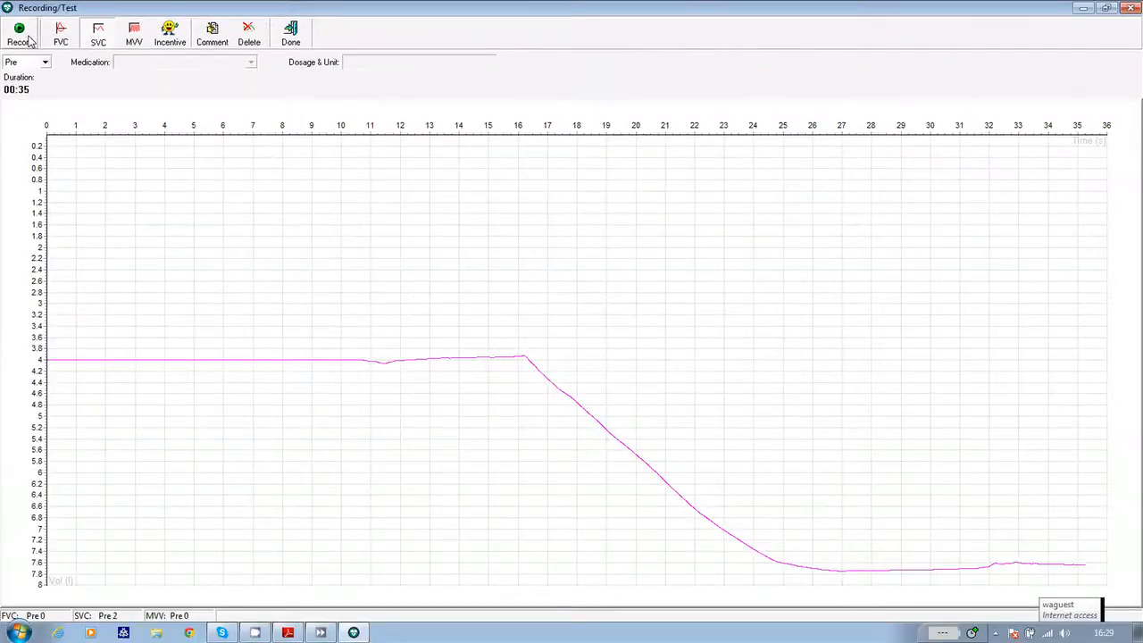
click(60, 33)
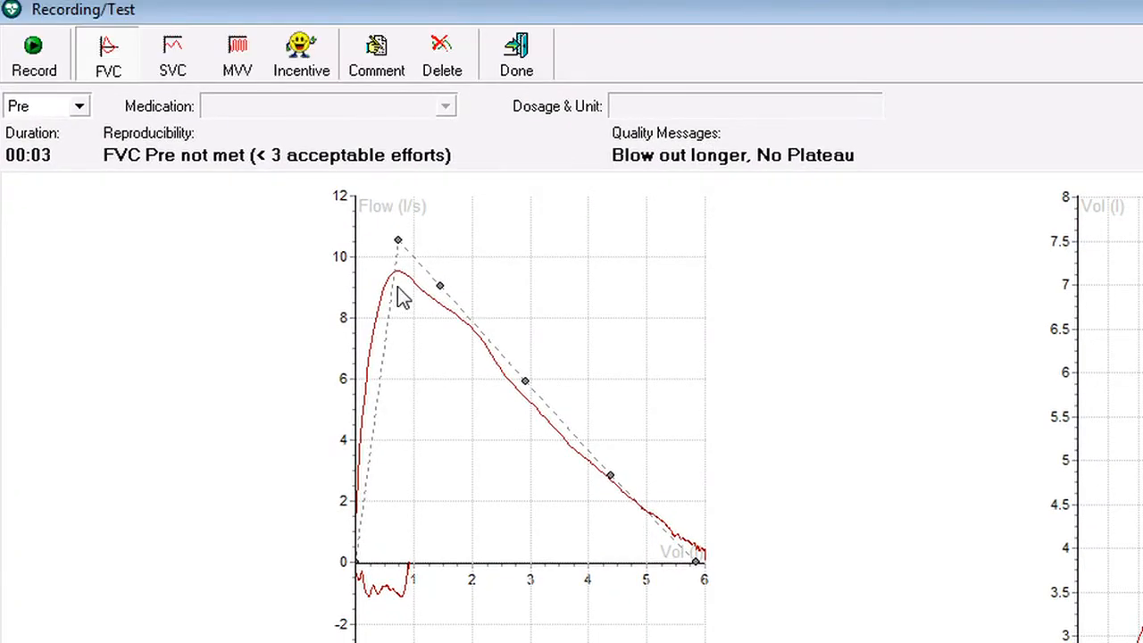
mouse_move(400, 326)
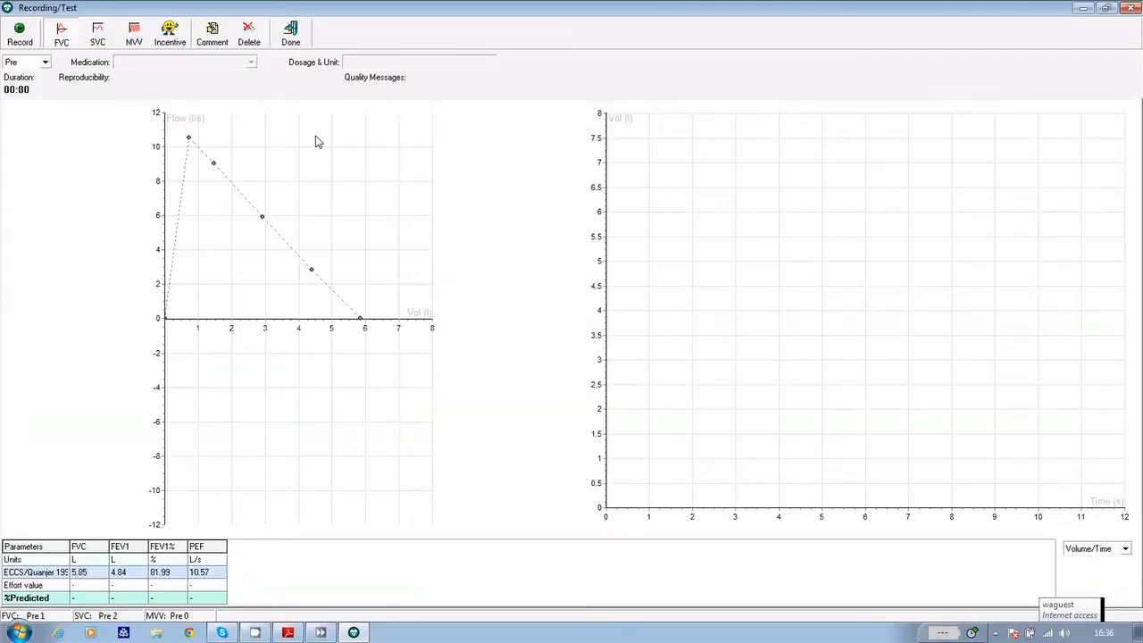
mouse_move(187, 63)
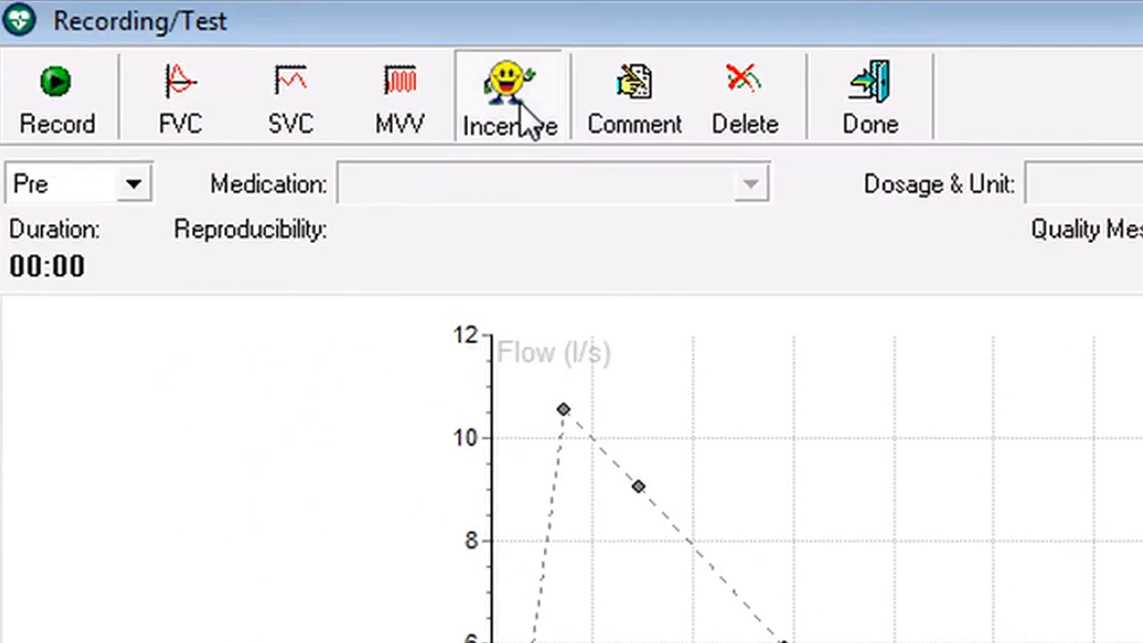
mouse_move(57, 96)
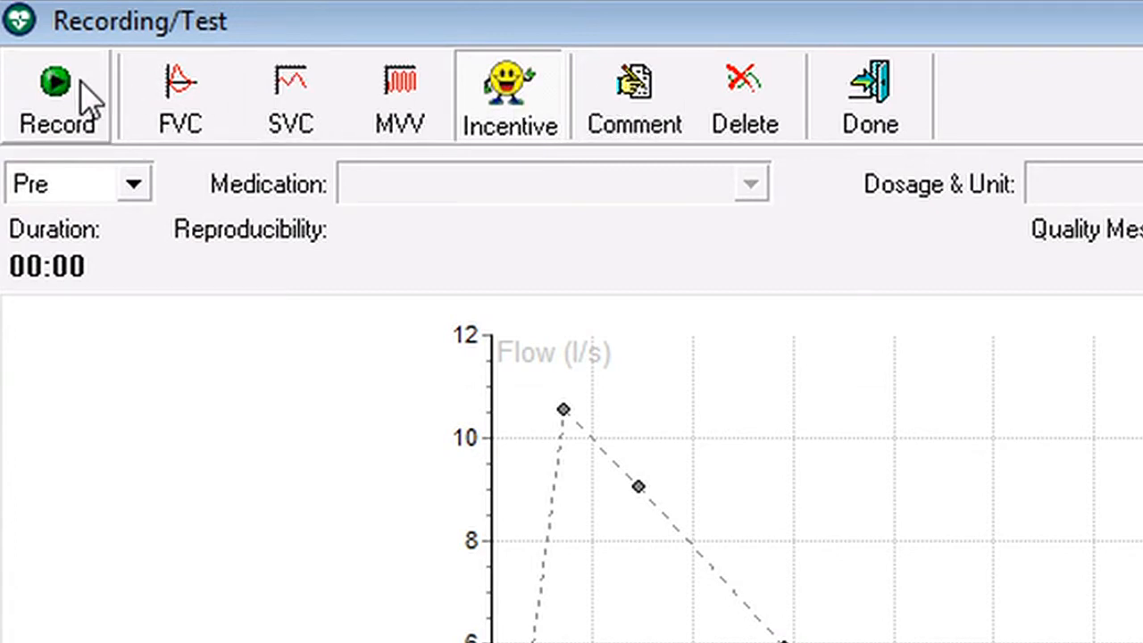
Step: Record a second pre-medication FVC effort with the incentive display on
click(55, 85)
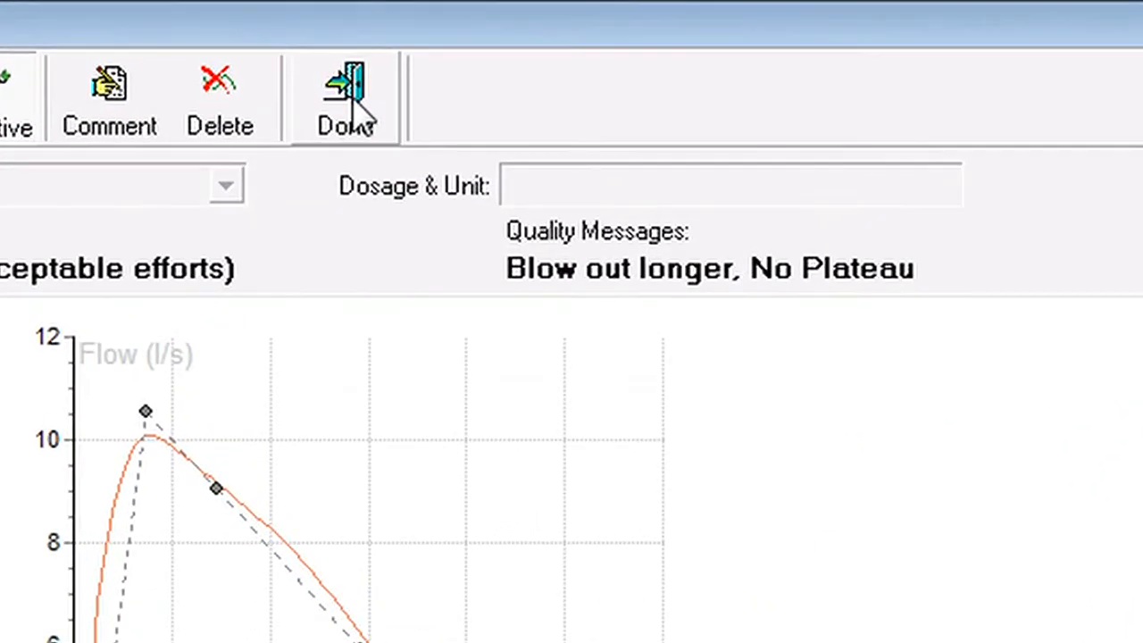
Step: Close the Recording/Test window with Done
click(345, 97)
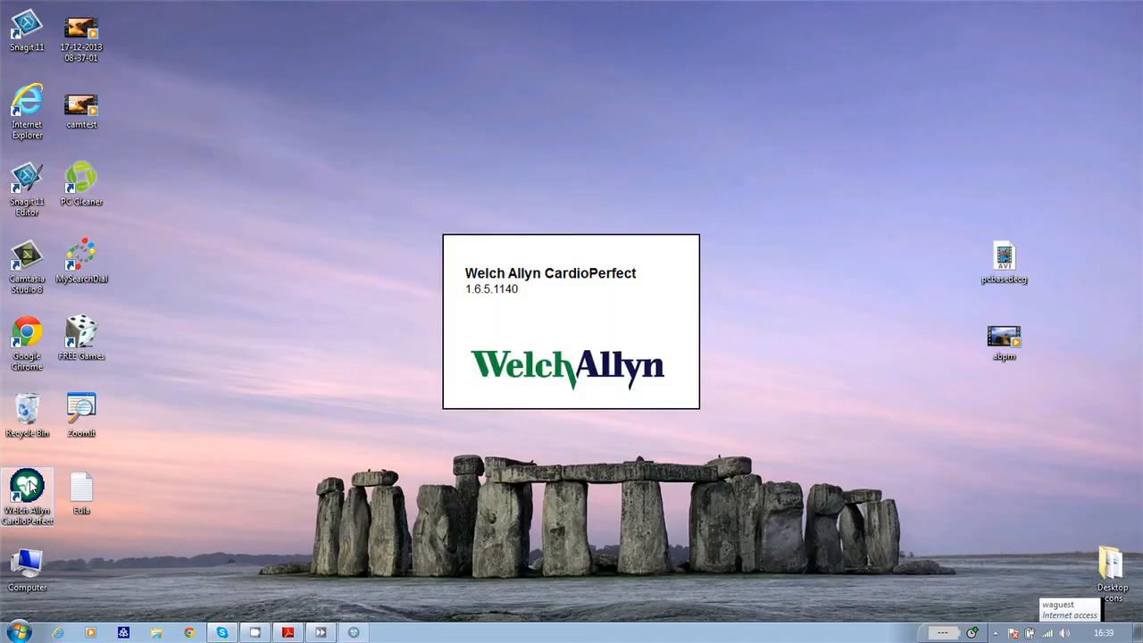
double_click(27, 492)
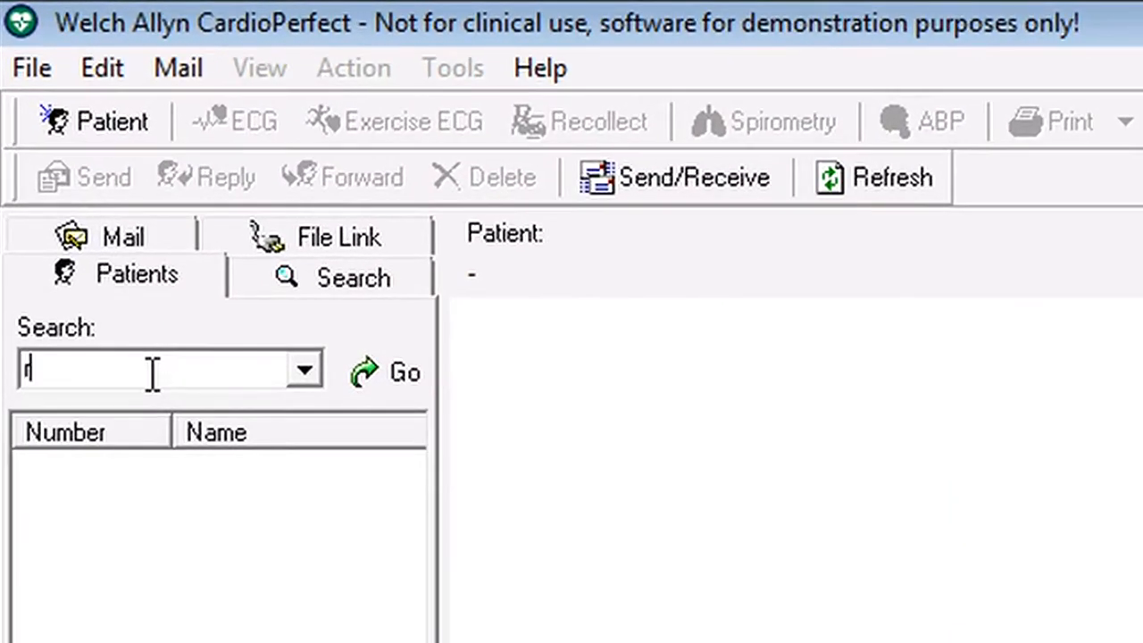
text(obert)
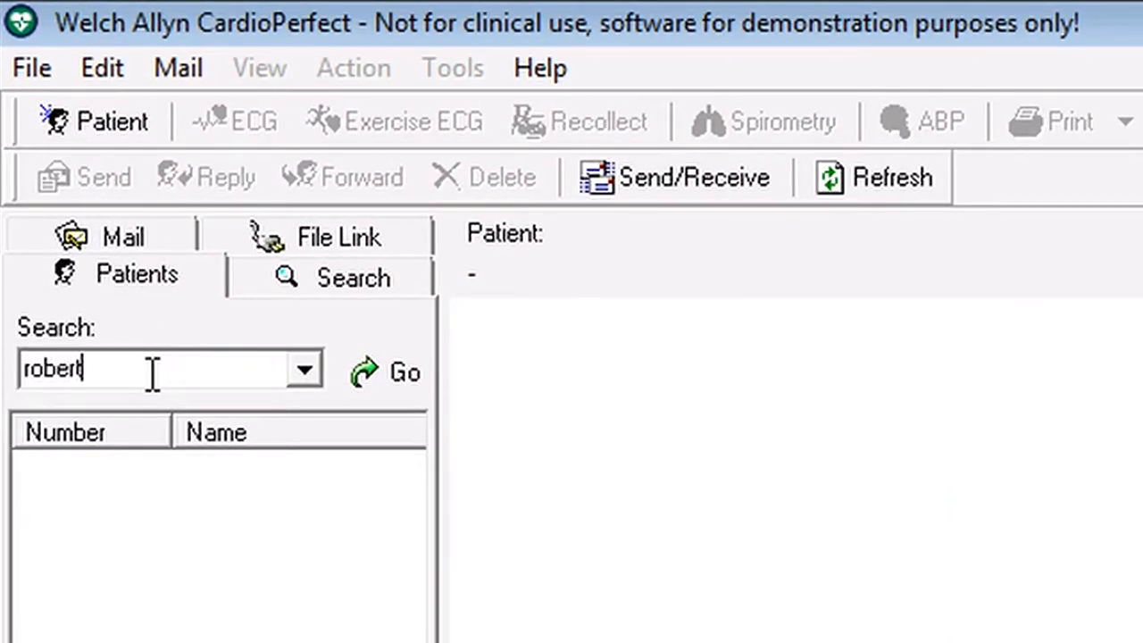
text(s)
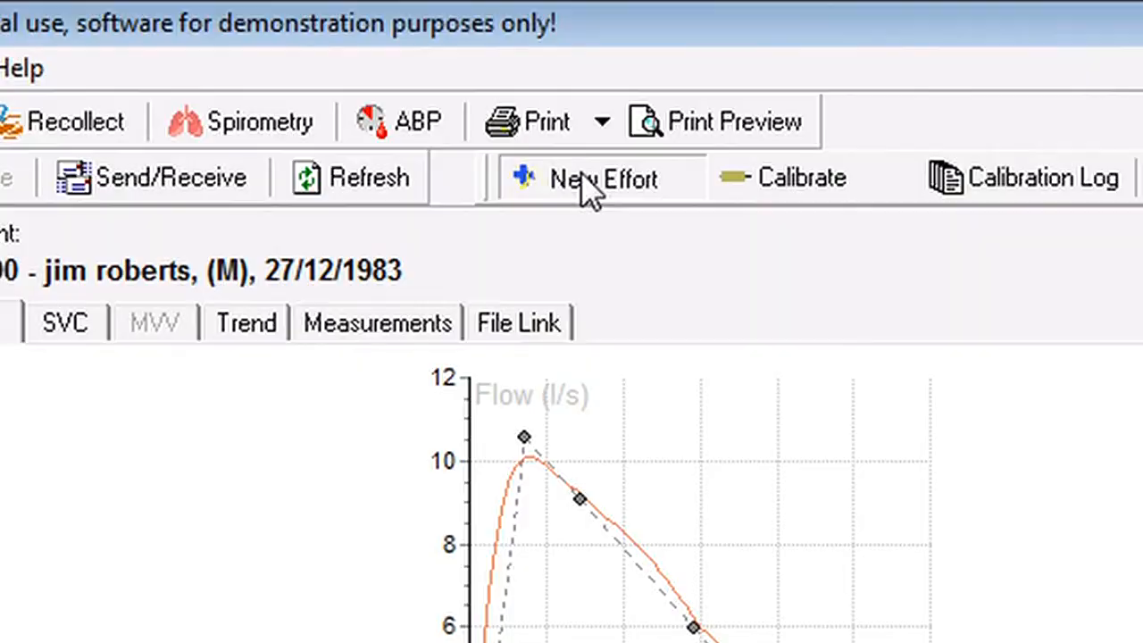
Step: Start a new effort and switch it to the Post-medication phase
click(601, 178)
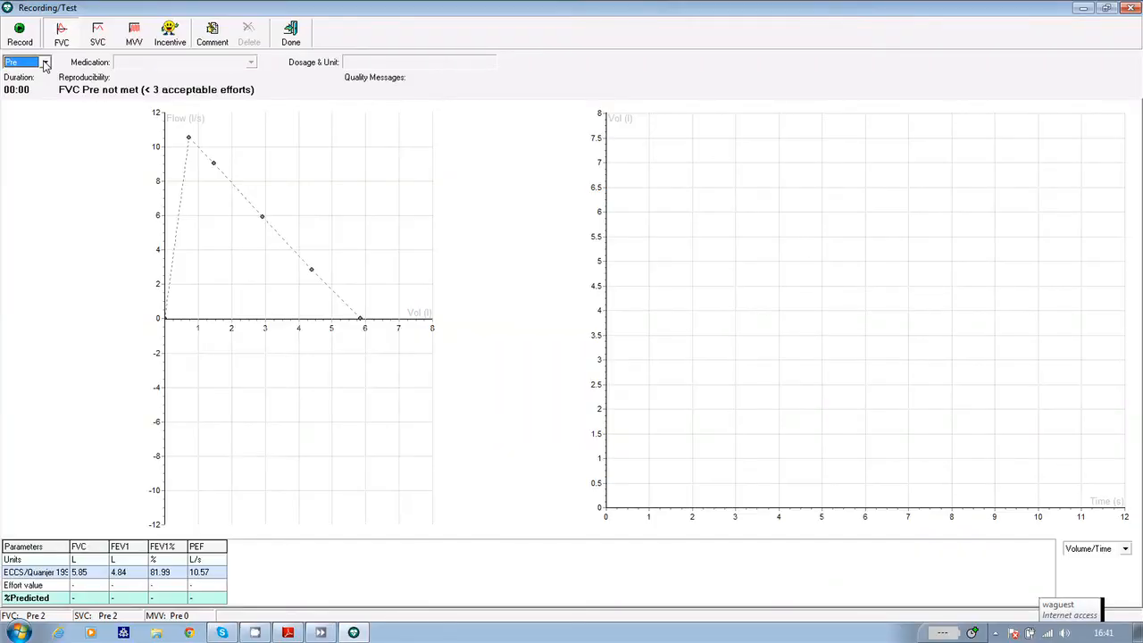
click(43, 62)
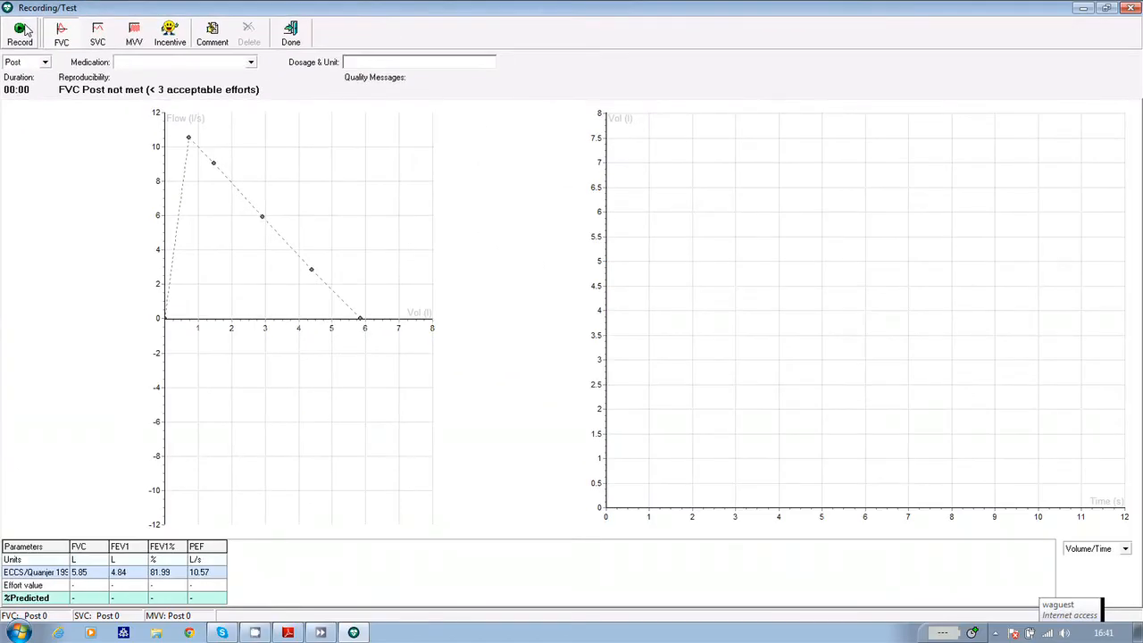
click(20, 33)
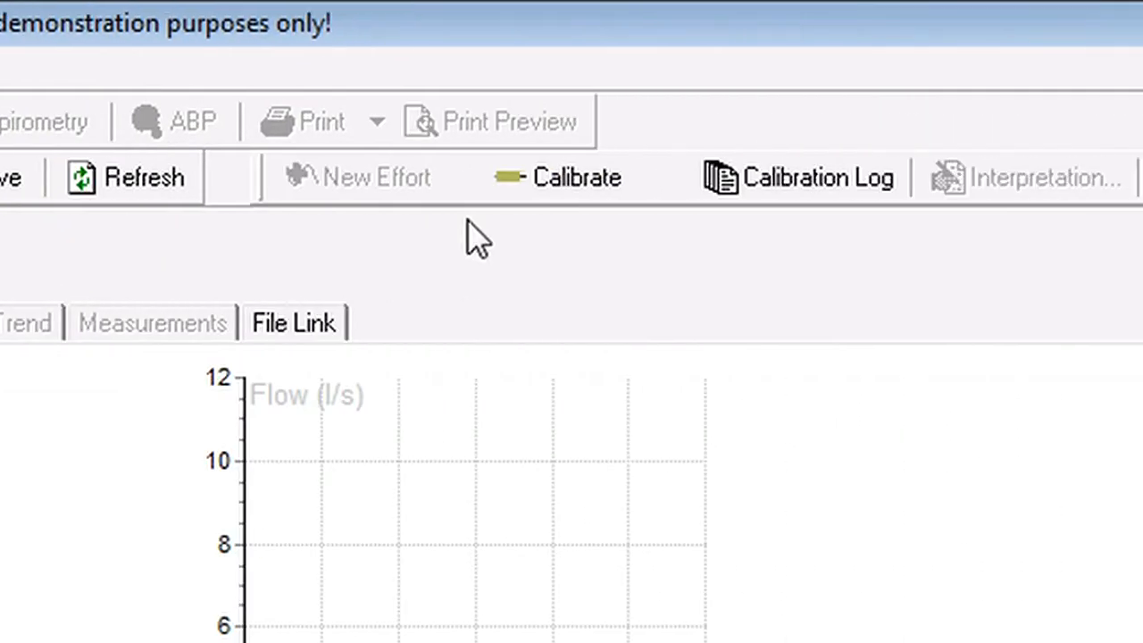
mouse_move(567, 187)
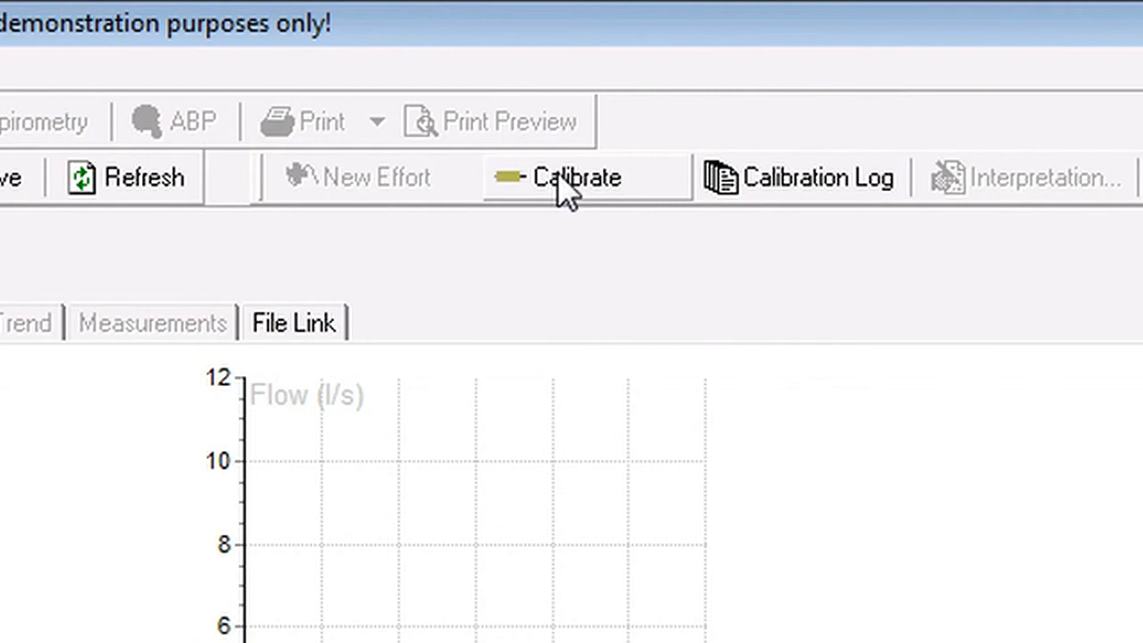
Step: Open the Calibration window from the spirometry toolbar
click(558, 176)
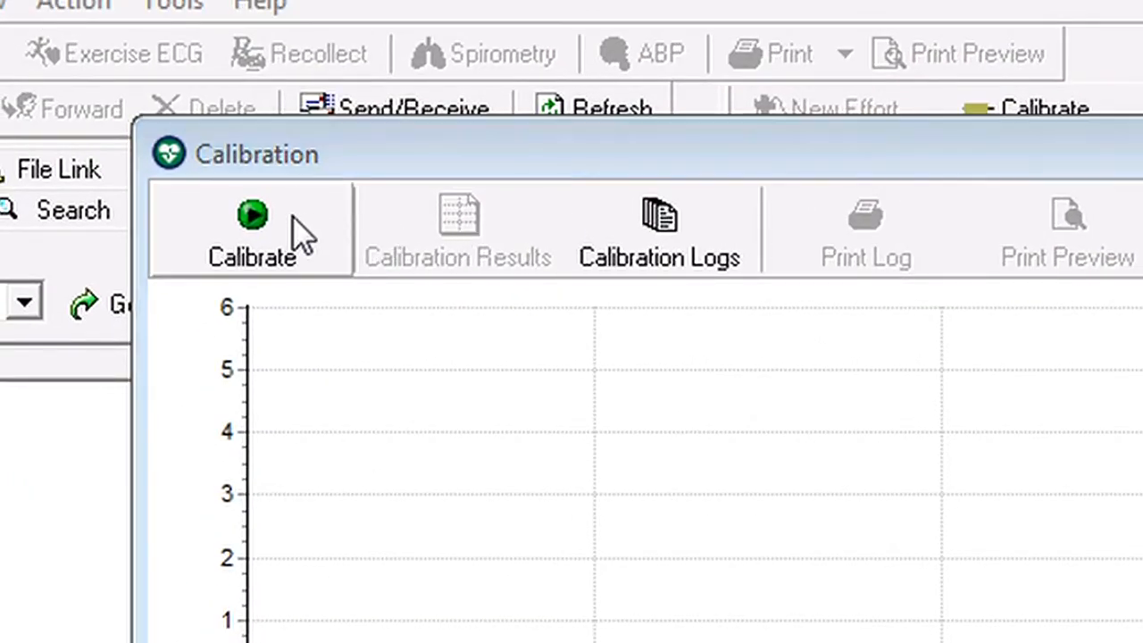
Step: Start calibration and record one syringe stroke, reaching the accept-or-redo prompt
click(252, 230)
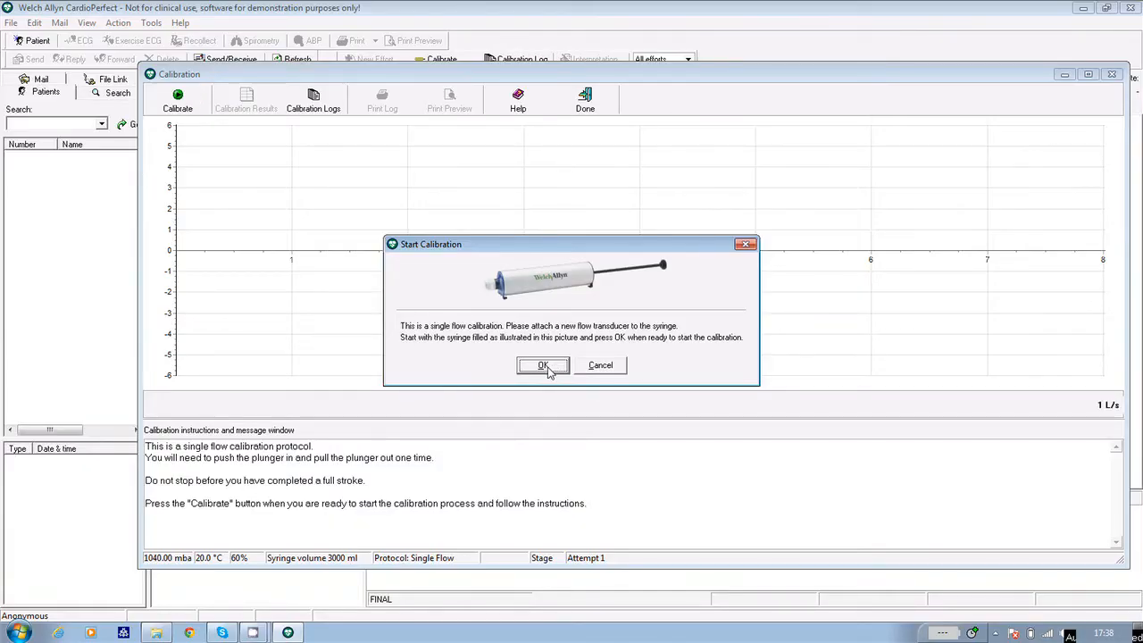
click(543, 366)
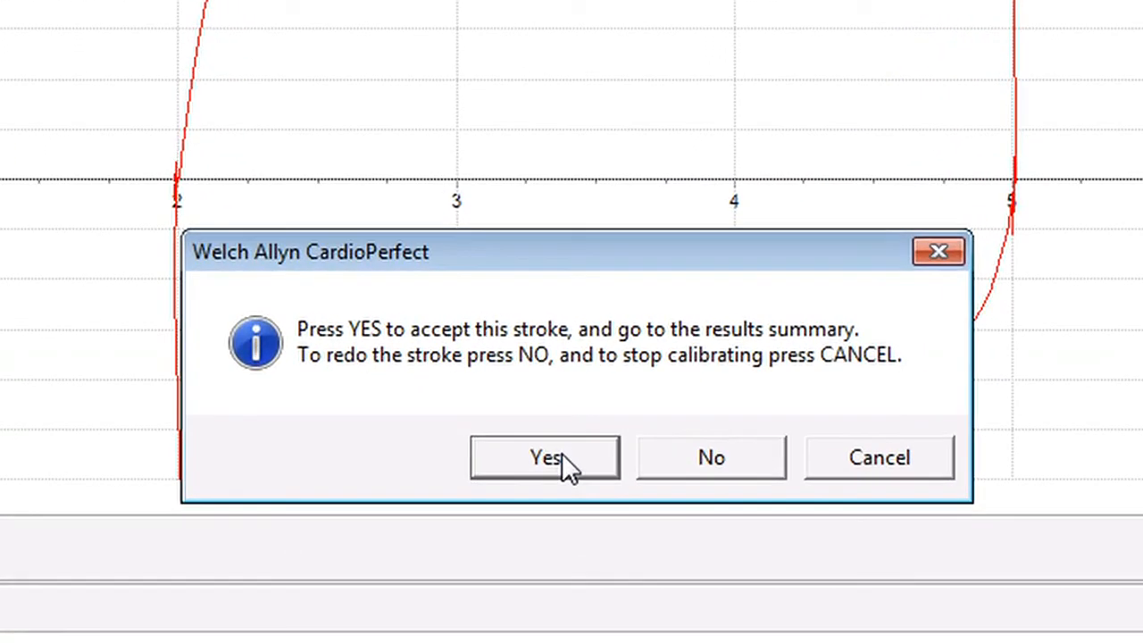
mouse_move(561, 471)
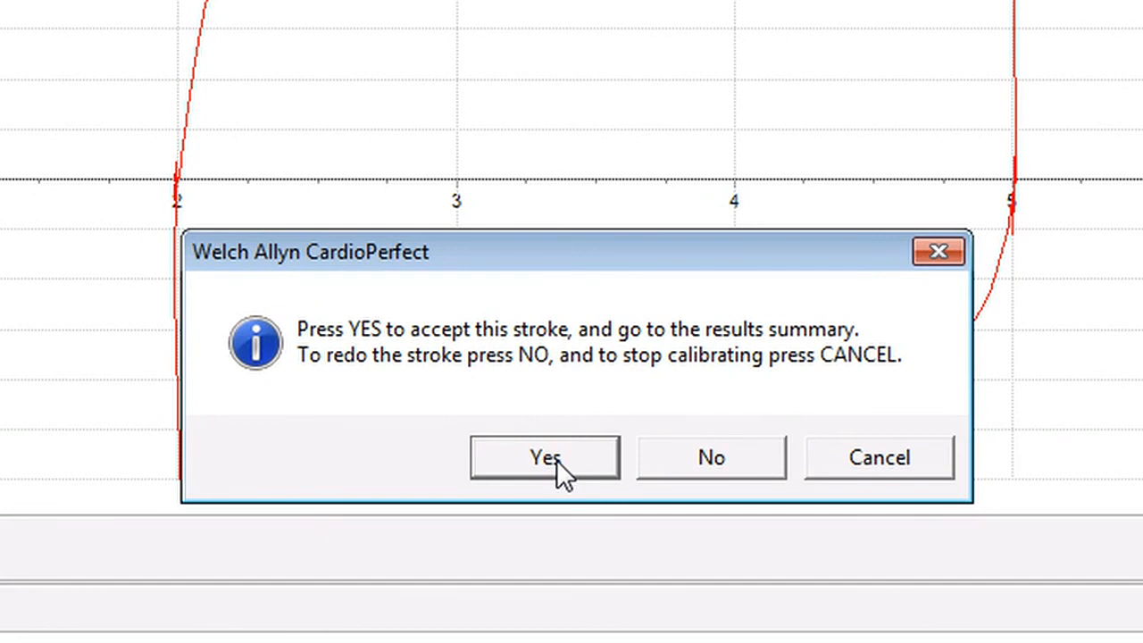
Step: Accept the stroke to show results: 0.55% average deviation, ATS standard met
click(544, 457)
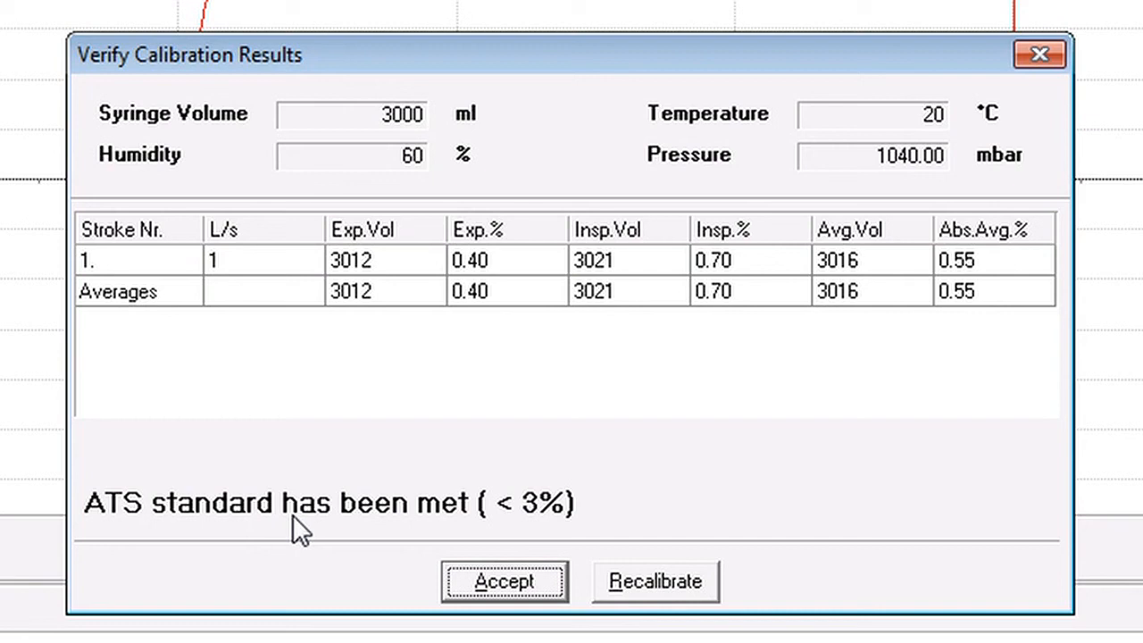
mouse_move(425, 536)
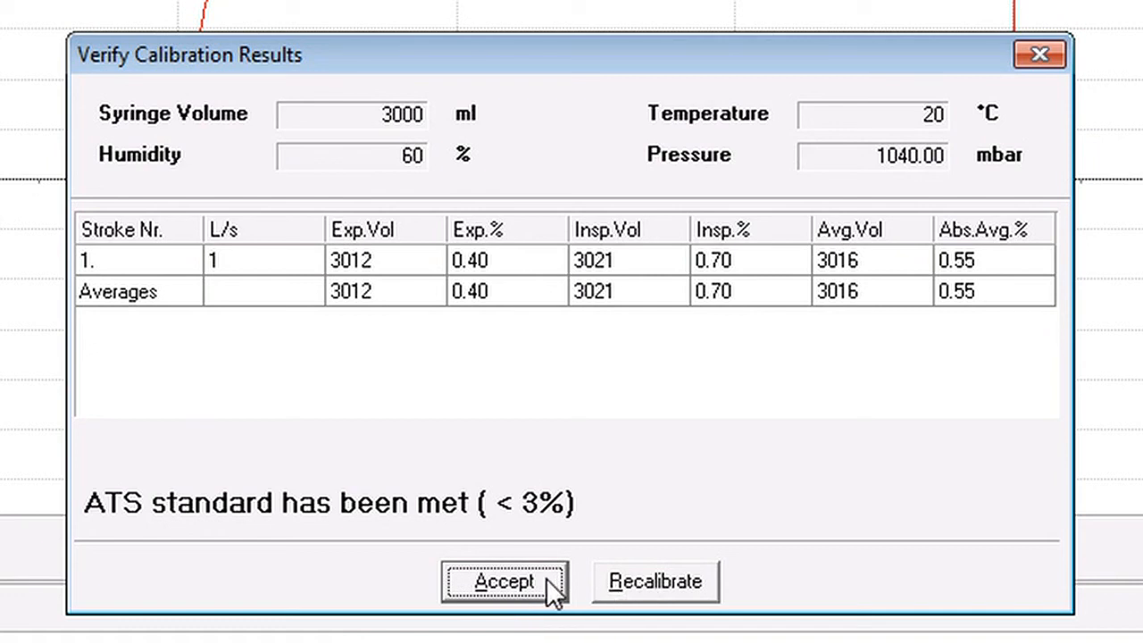
Step: Accept the passing calibration results and close the Calibration window
click(504, 582)
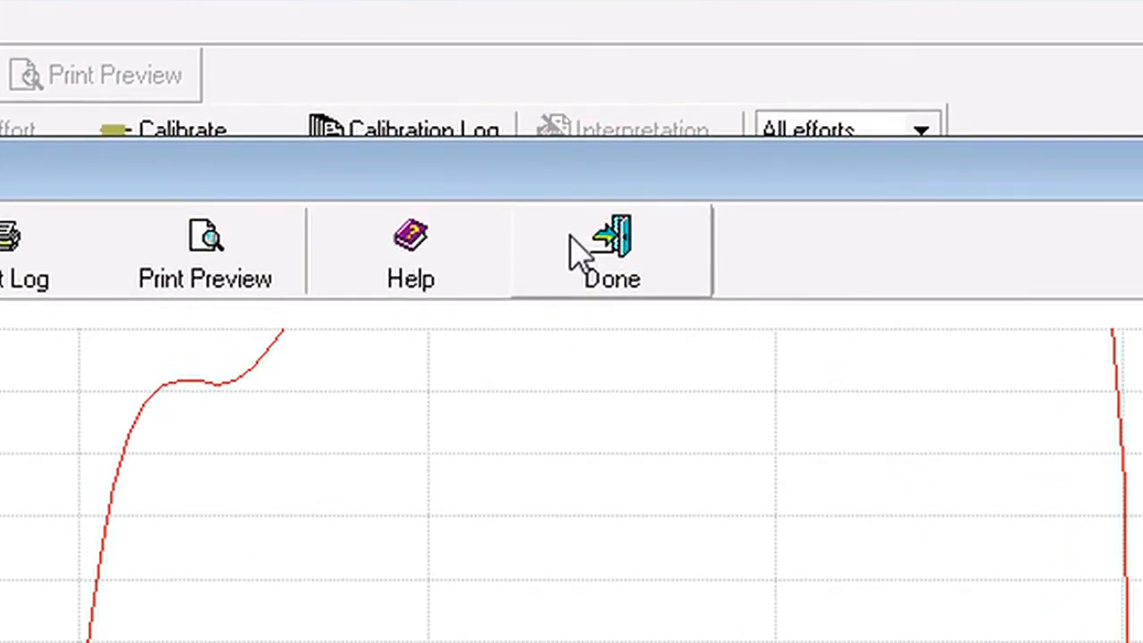
click(612, 251)
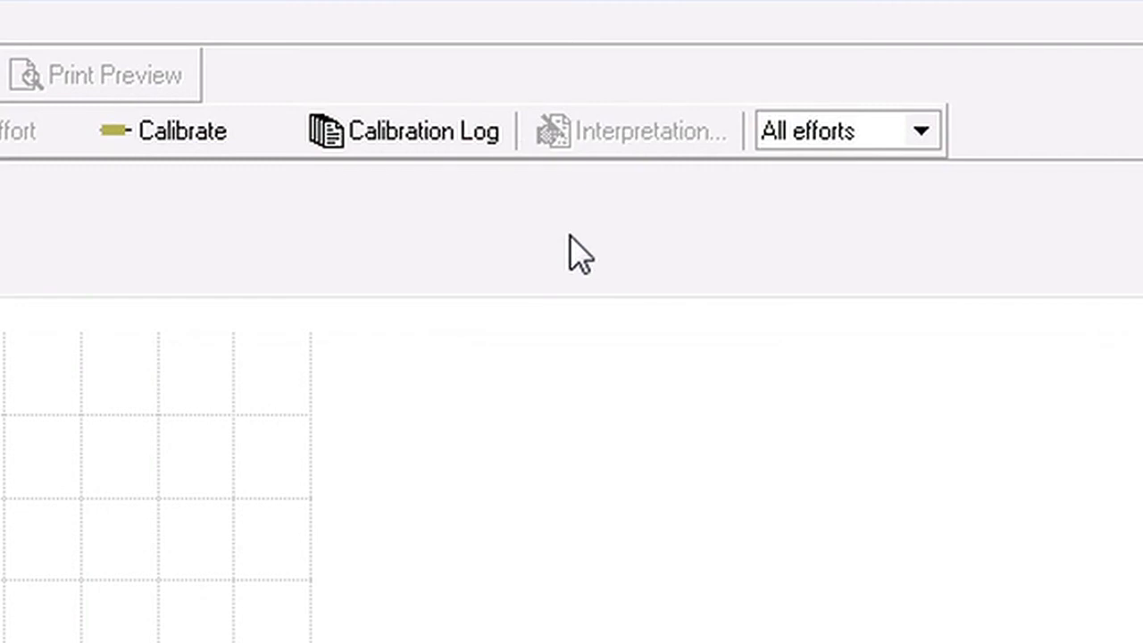